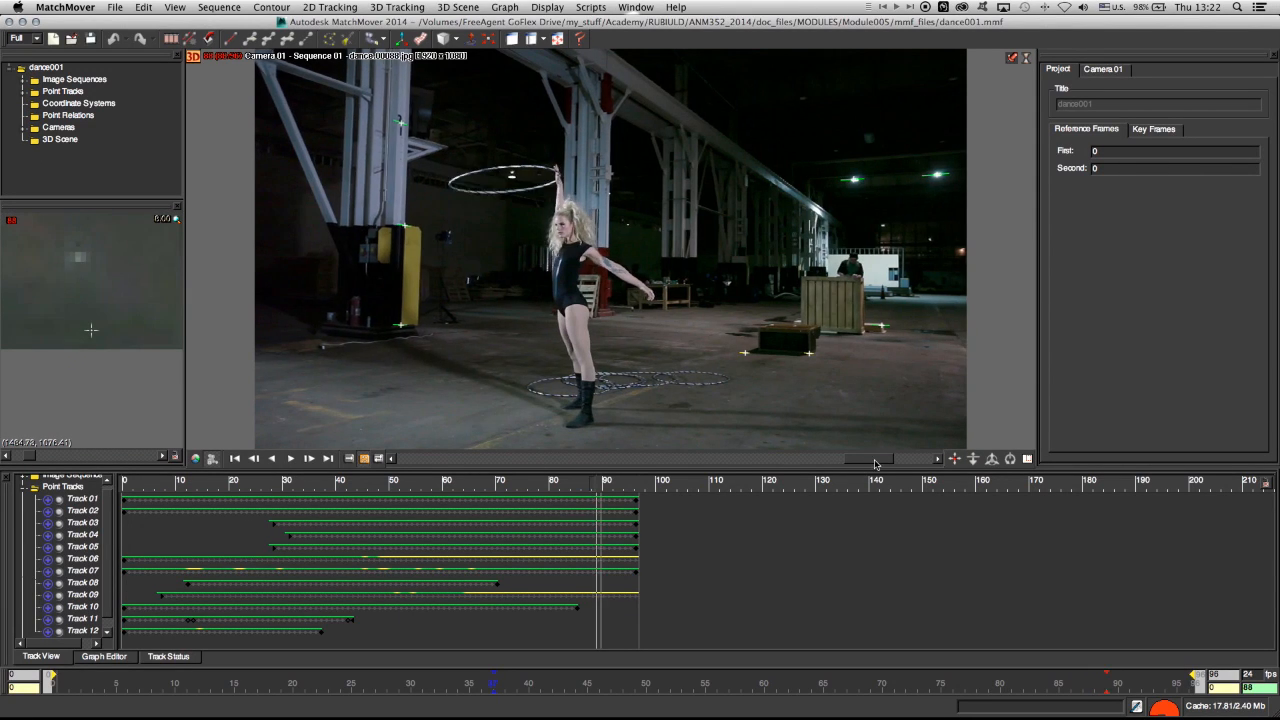
Step: Scrub through the footage, then run Solve for Camera on the point tracks
left_click_drag(876, 458, 736, 458)
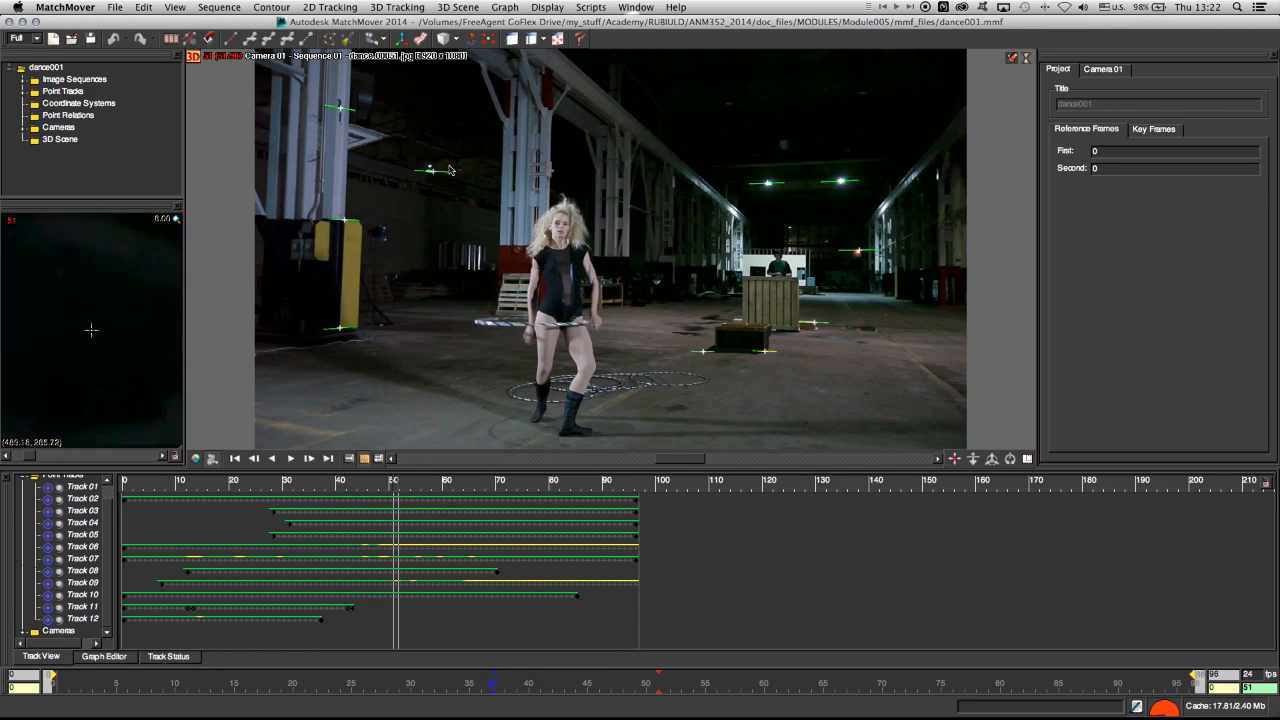
mouse_move(400, 164)
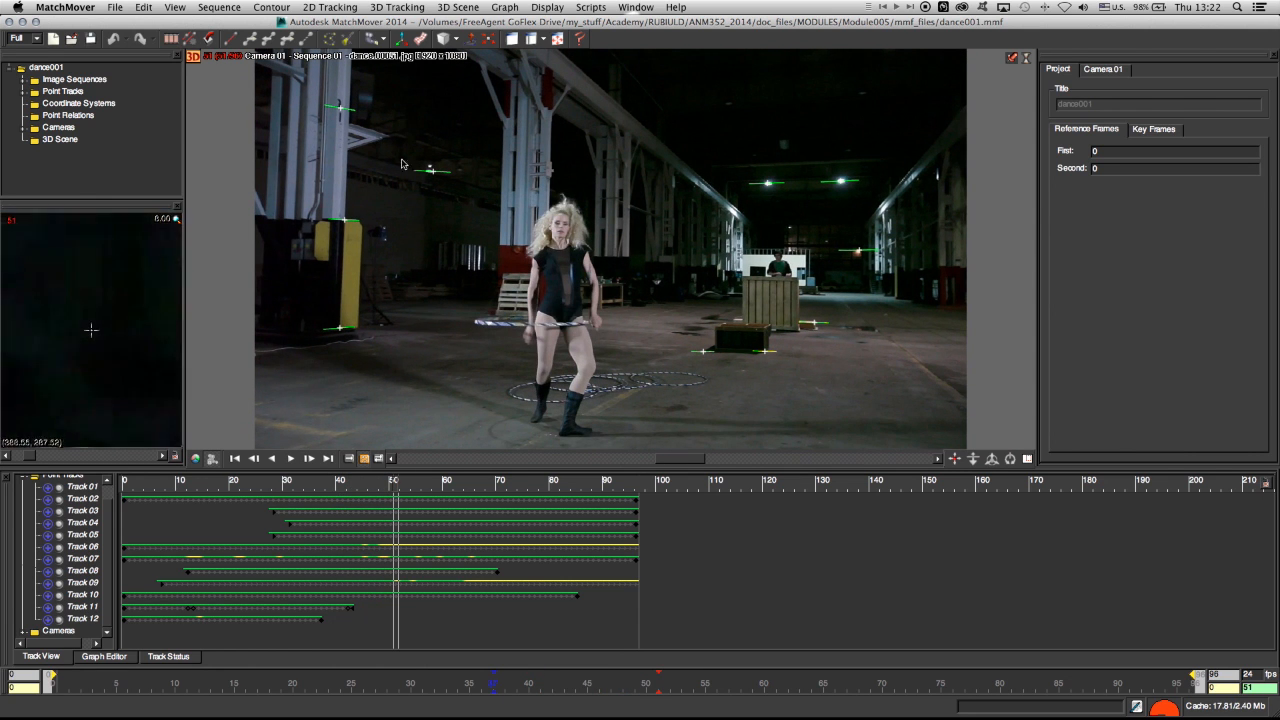
mouse_move(436, 224)
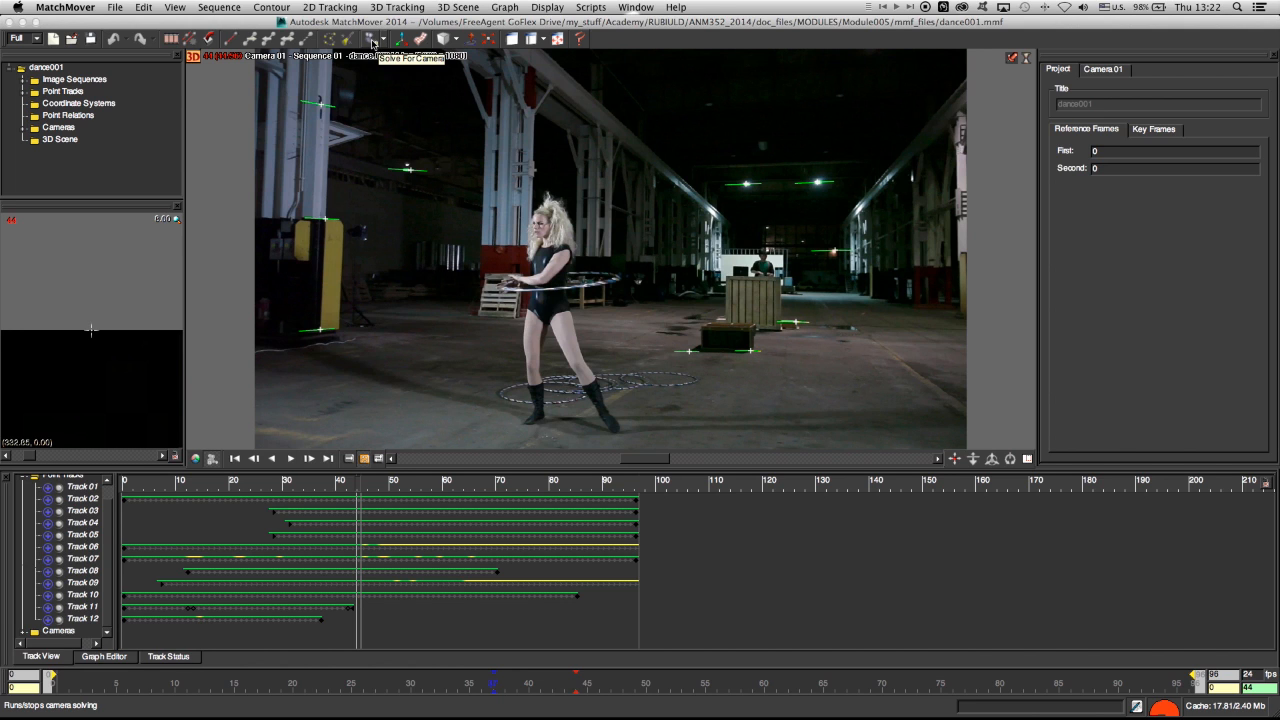
left_click(368, 40)
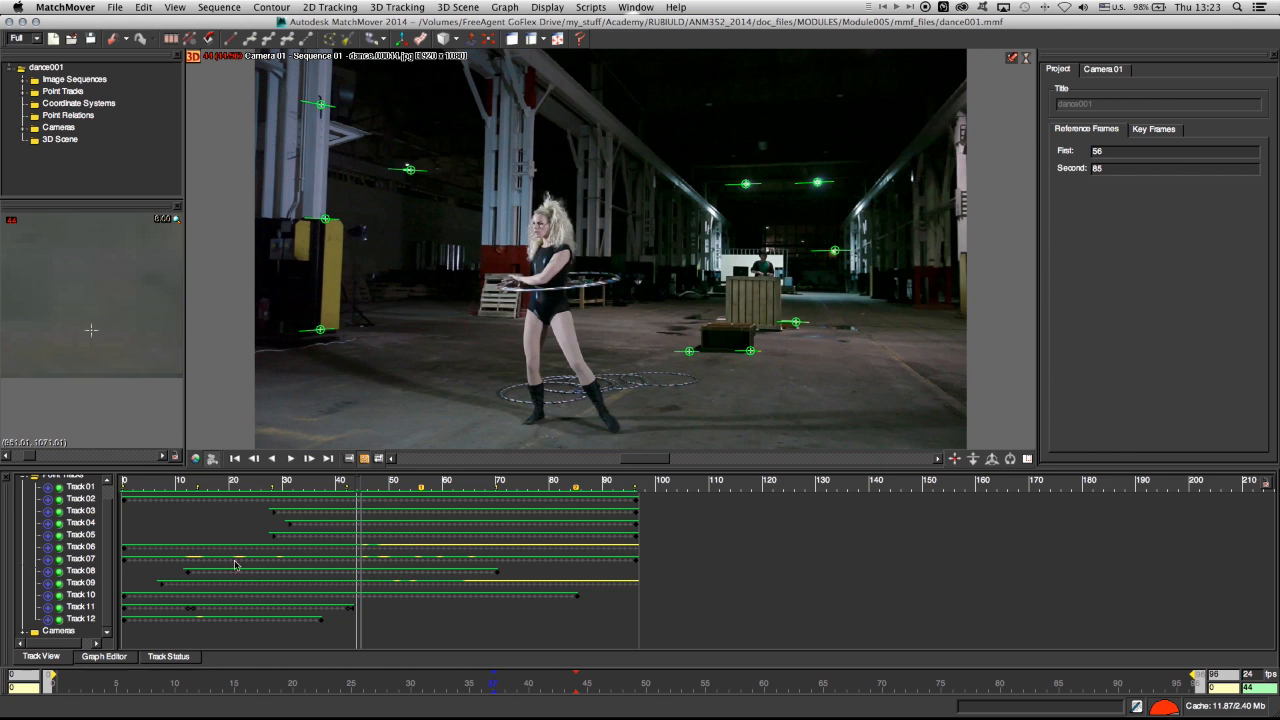
mouse_move(108, 560)
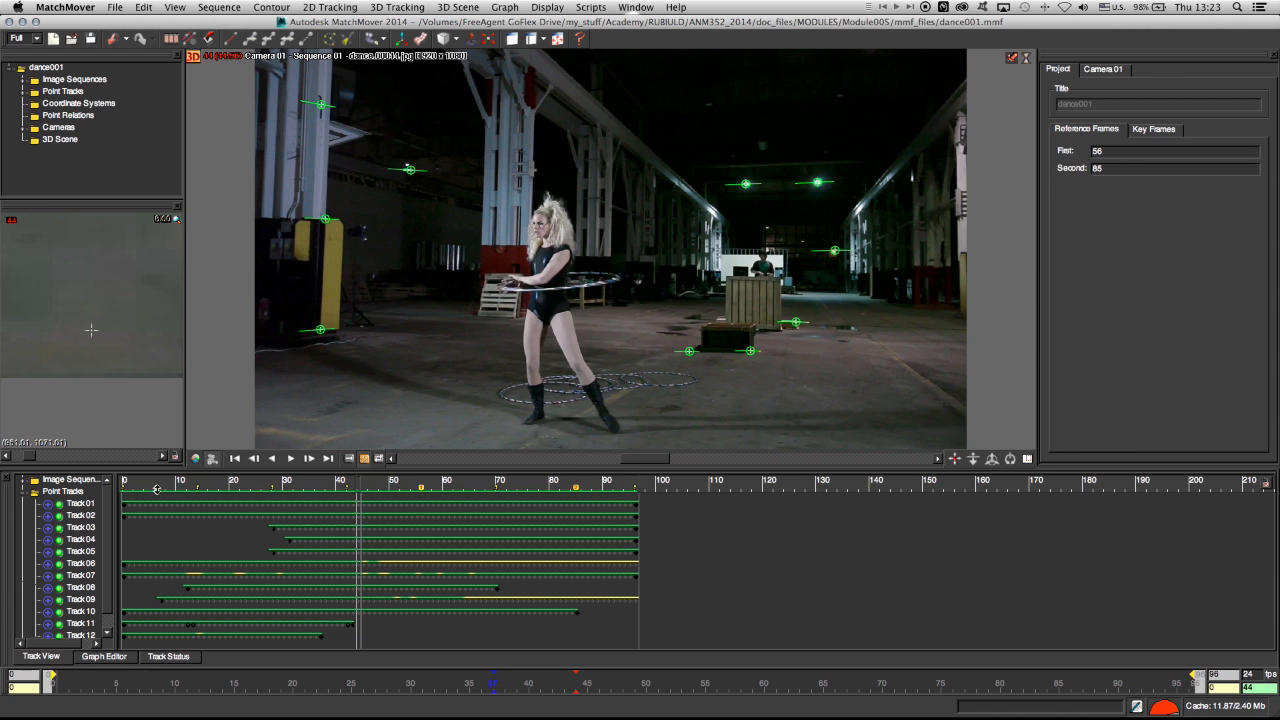
mouse_move(652, 512)
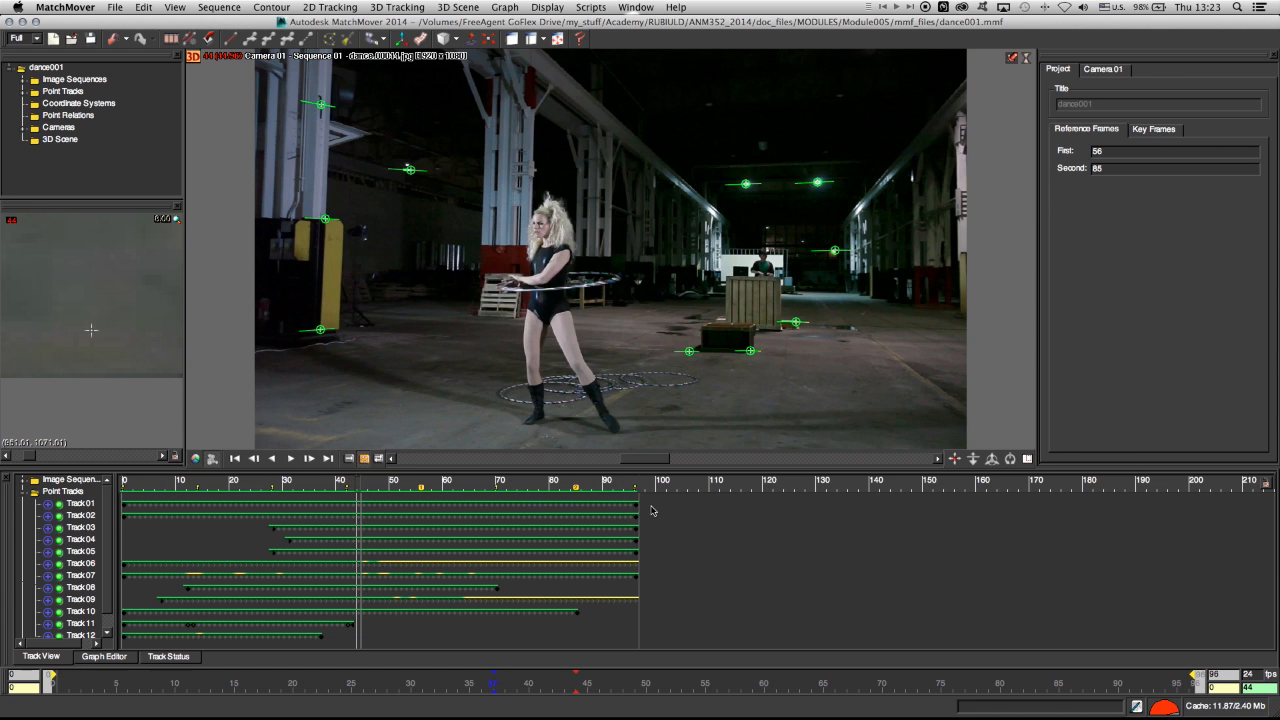
mouse_move(648, 500)
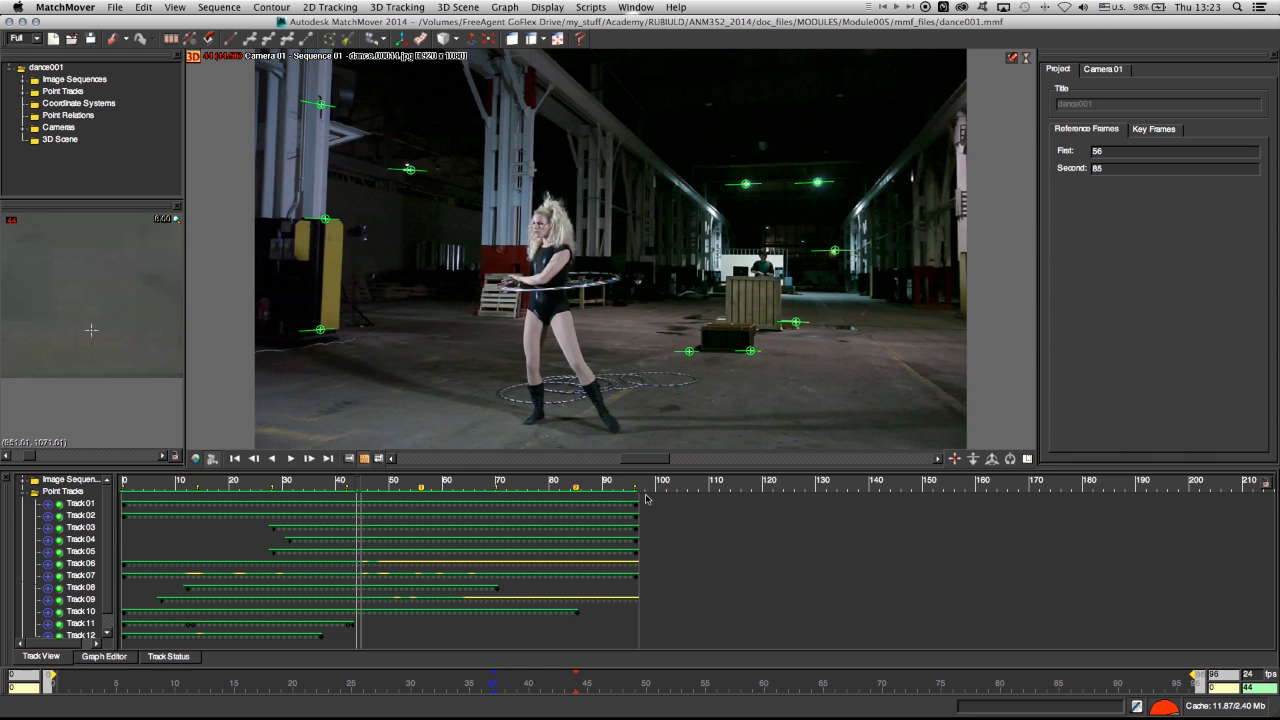
mouse_move(580, 572)
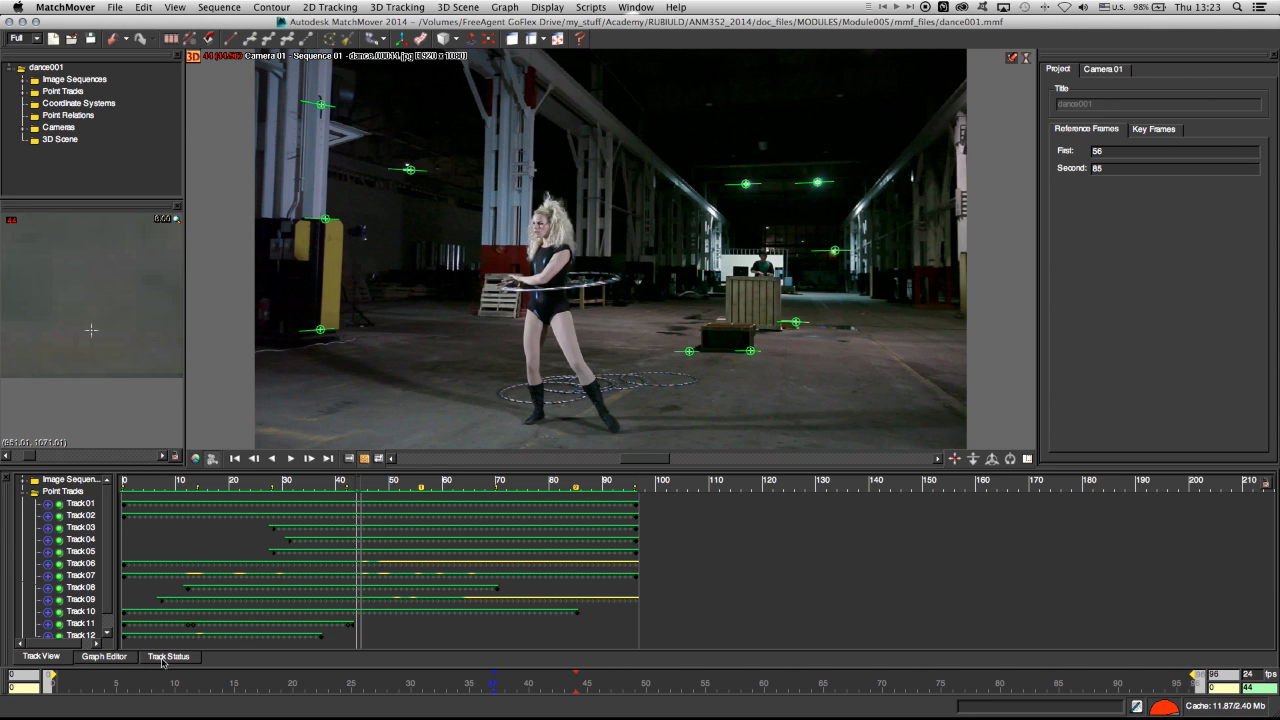
Step: Show the solved Camera Parameters curves, then Track 05's error graph under Track Status
left_click(104, 656)
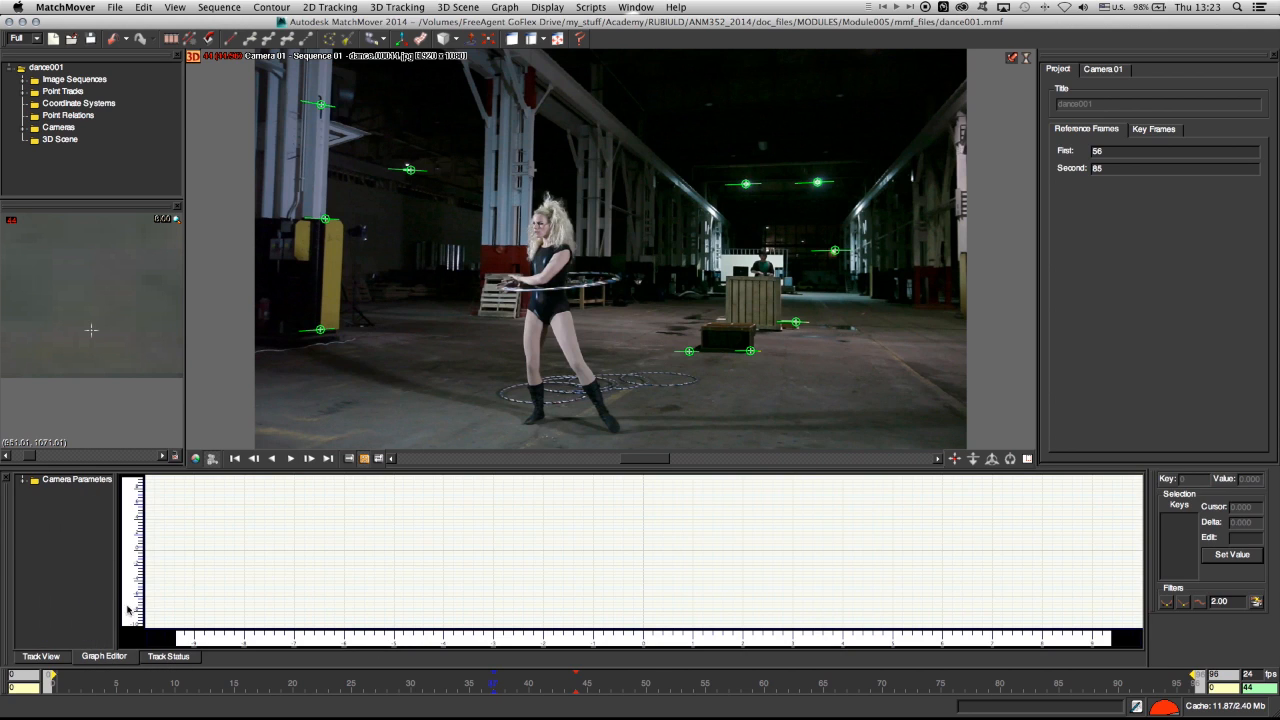
left_click(32, 484)
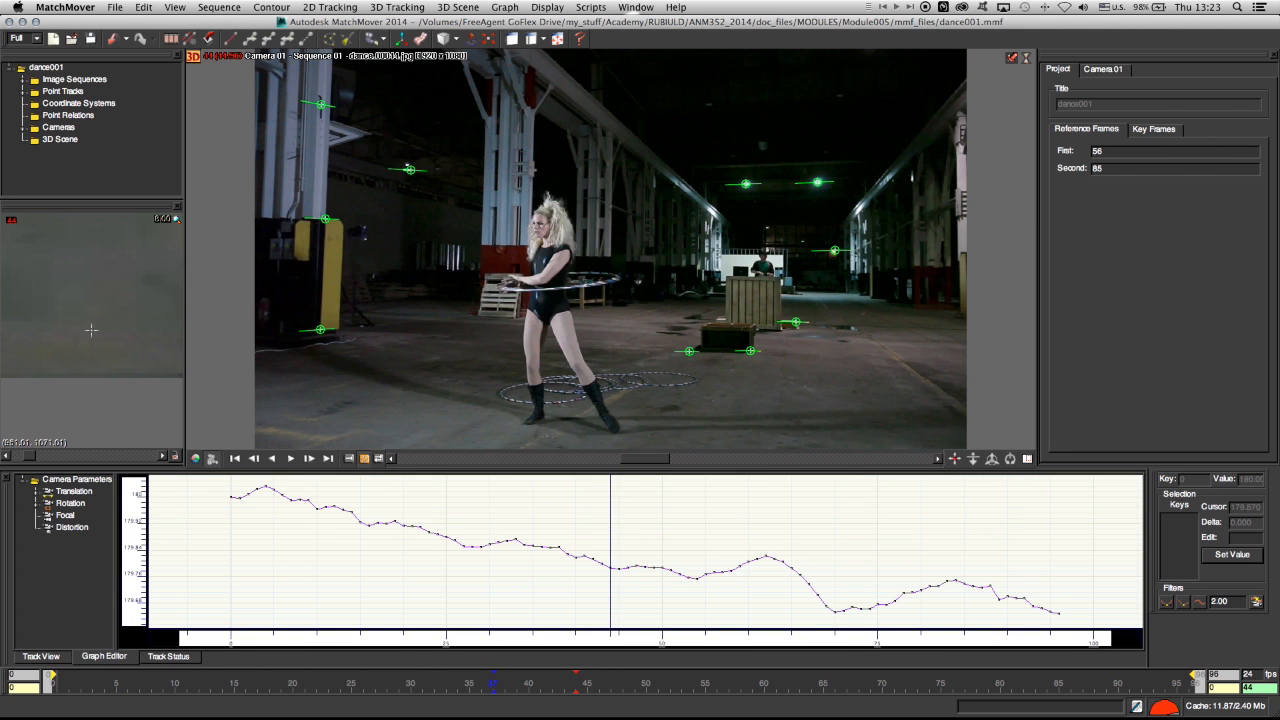
left_click(168, 656)
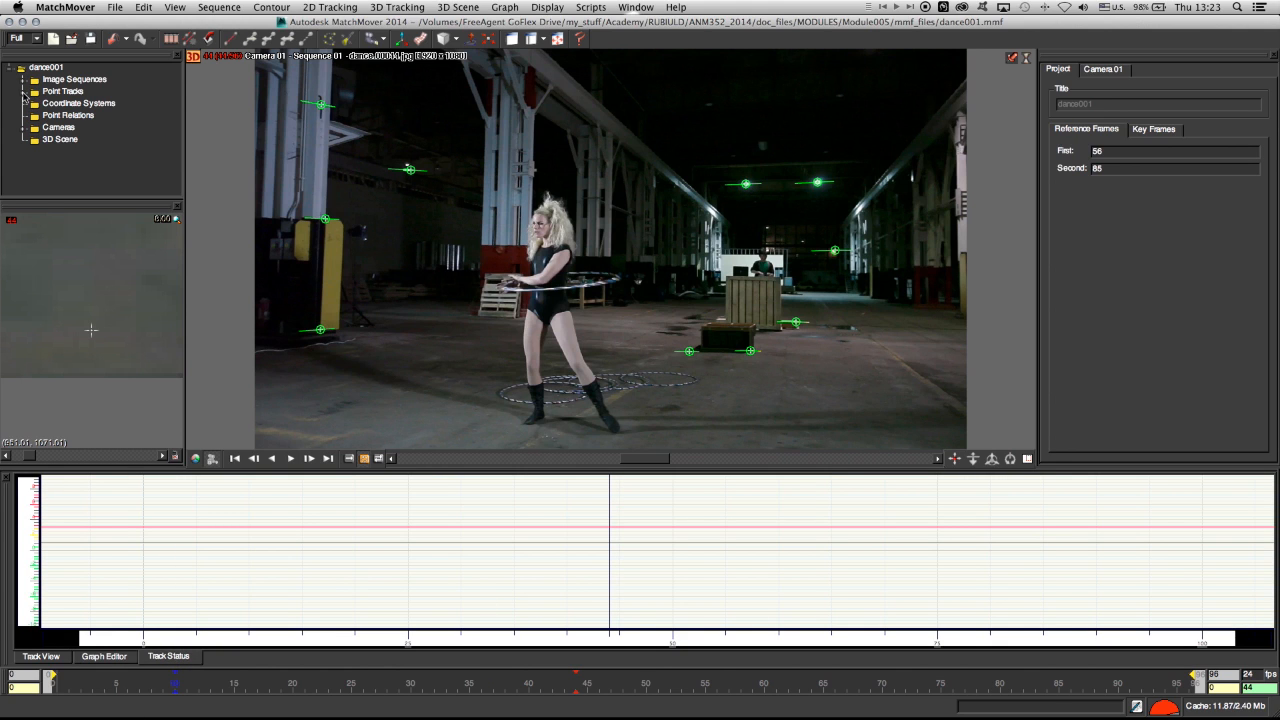
left_click(80, 128)
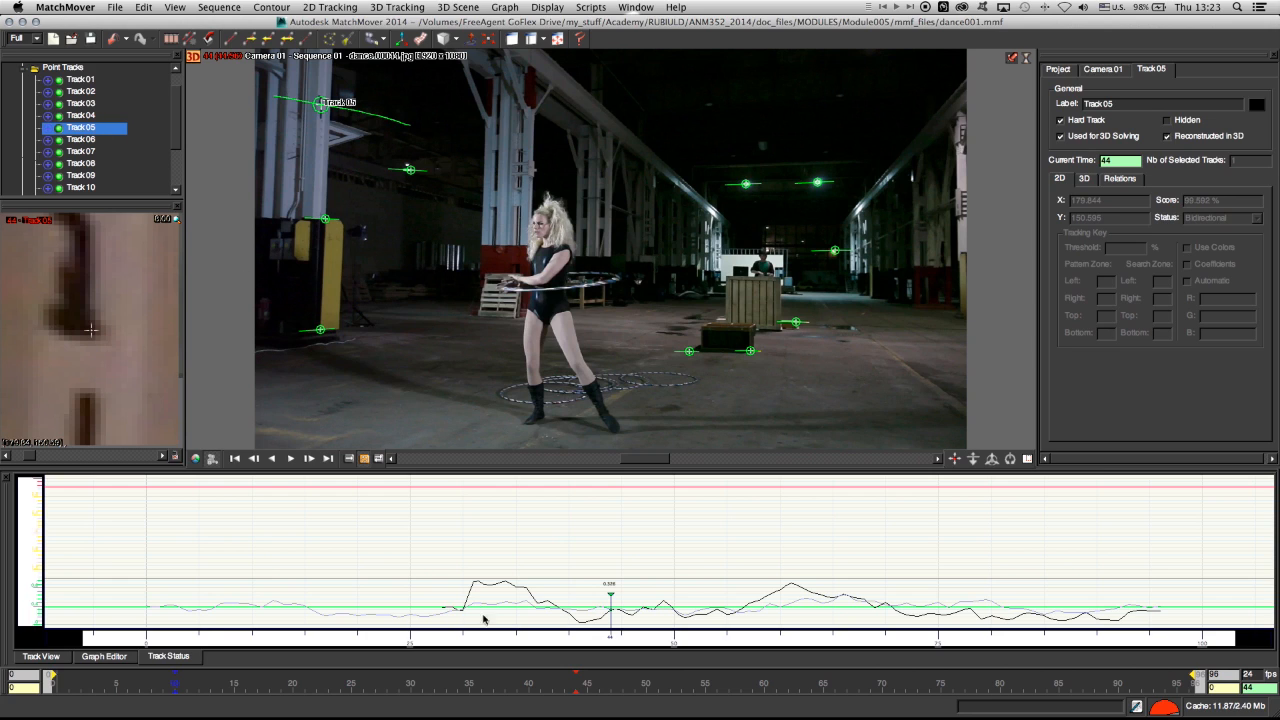
mouse_move(584, 598)
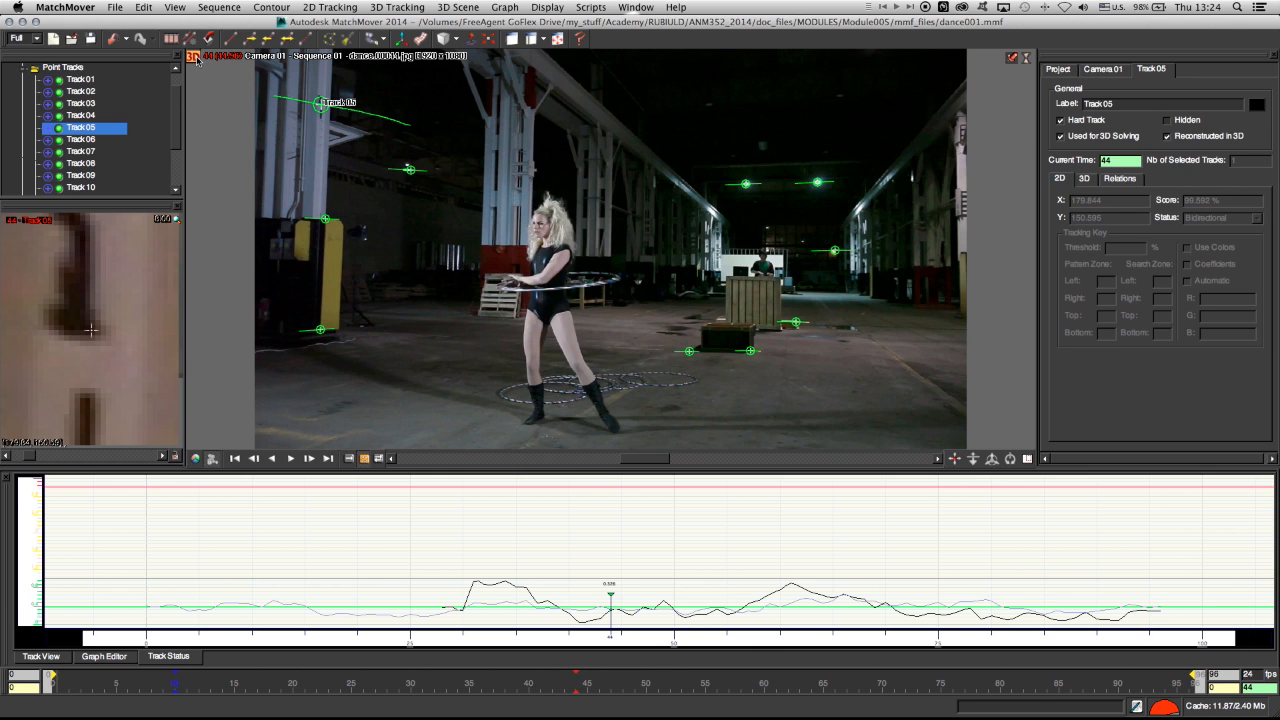
Step: Switch the viewer to 3D and lock the view on the solved camera
left_click(198, 58)
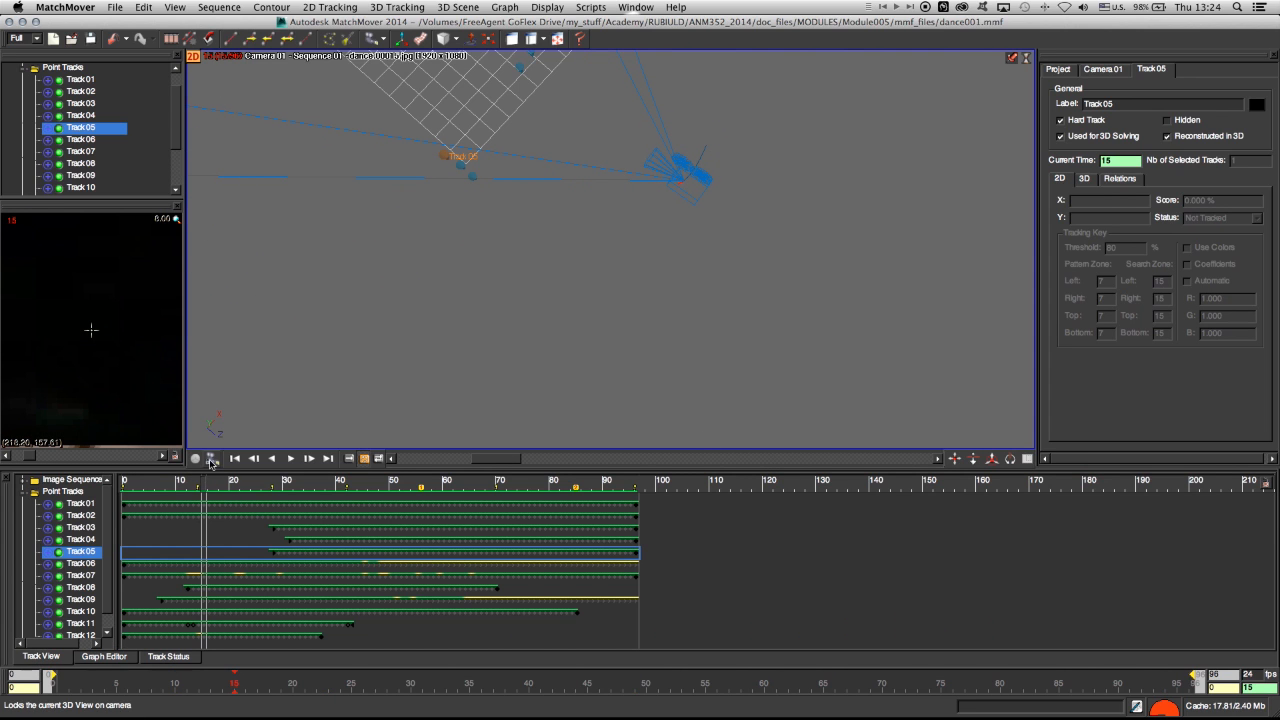
left_click(212, 458)
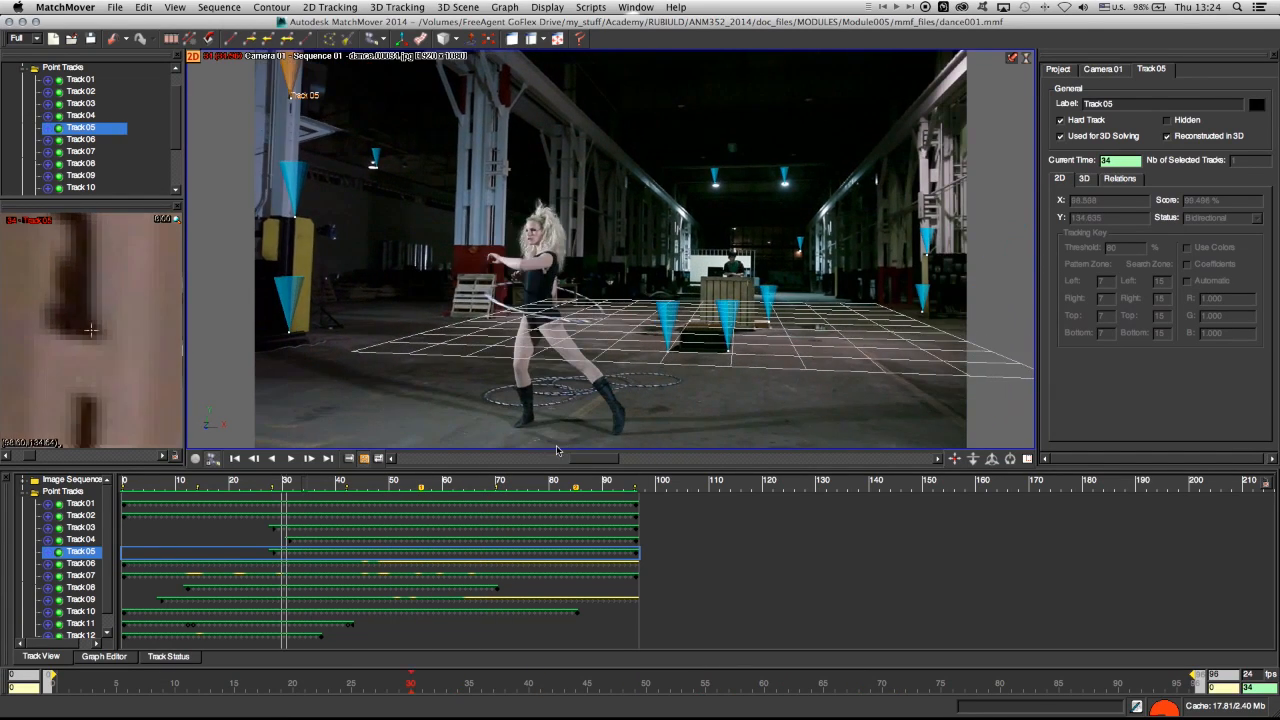
left_click(290, 458)
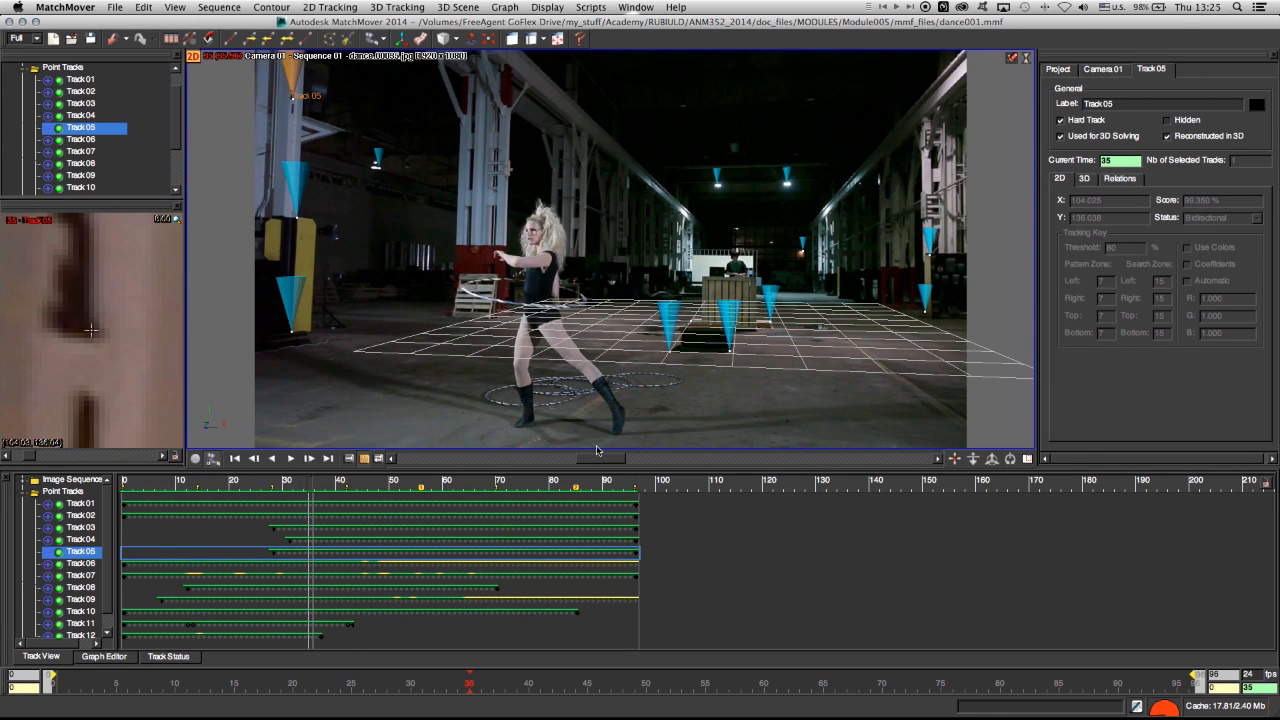
mouse_move(660, 232)
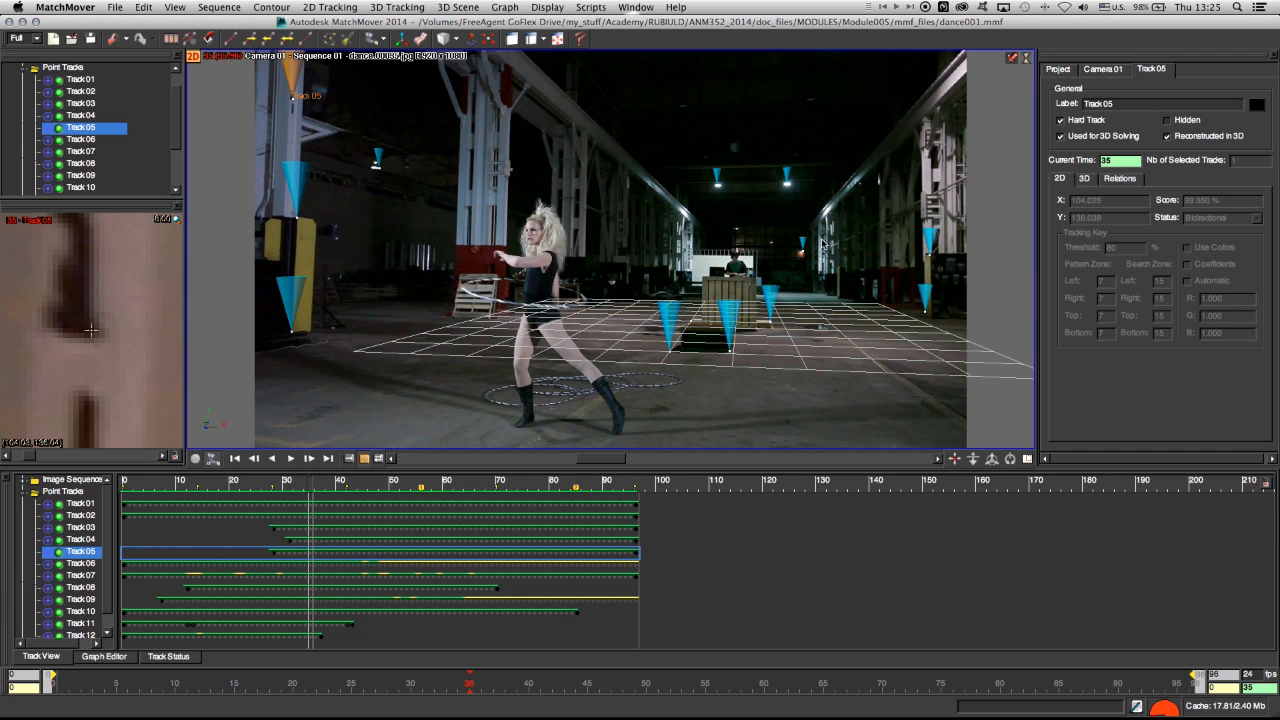
mouse_move(816, 252)
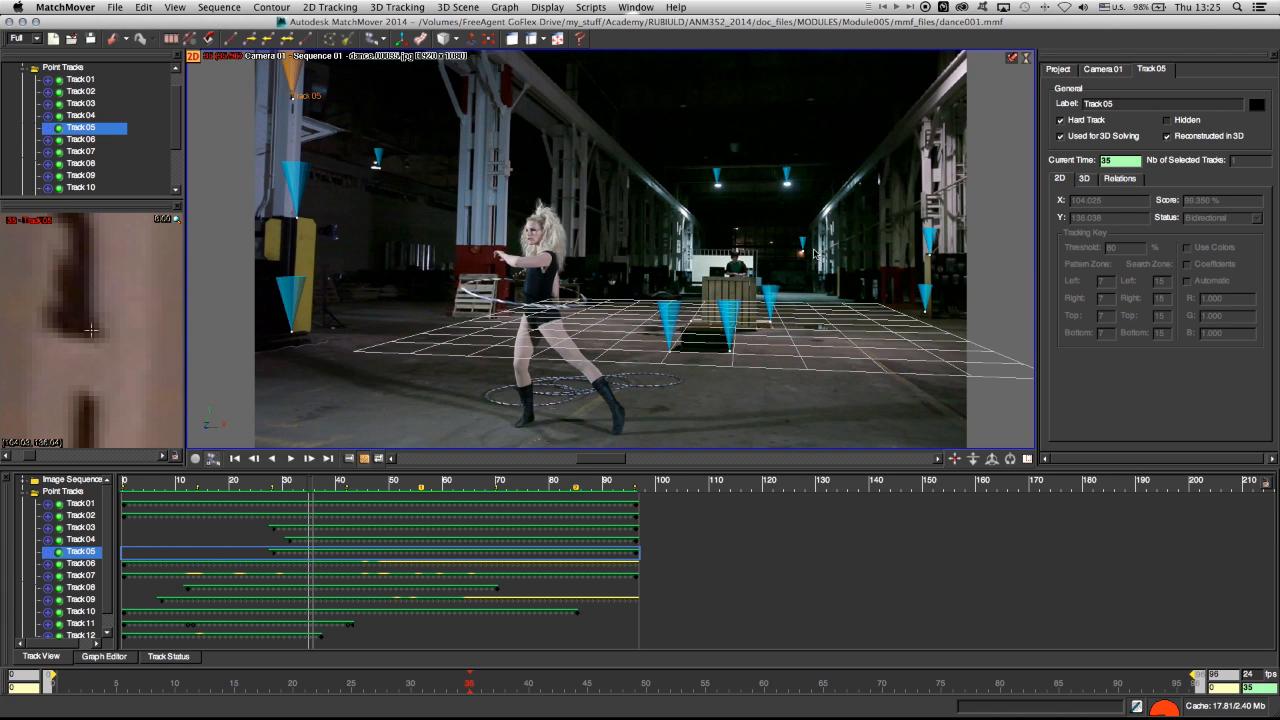
mouse_move(628, 440)
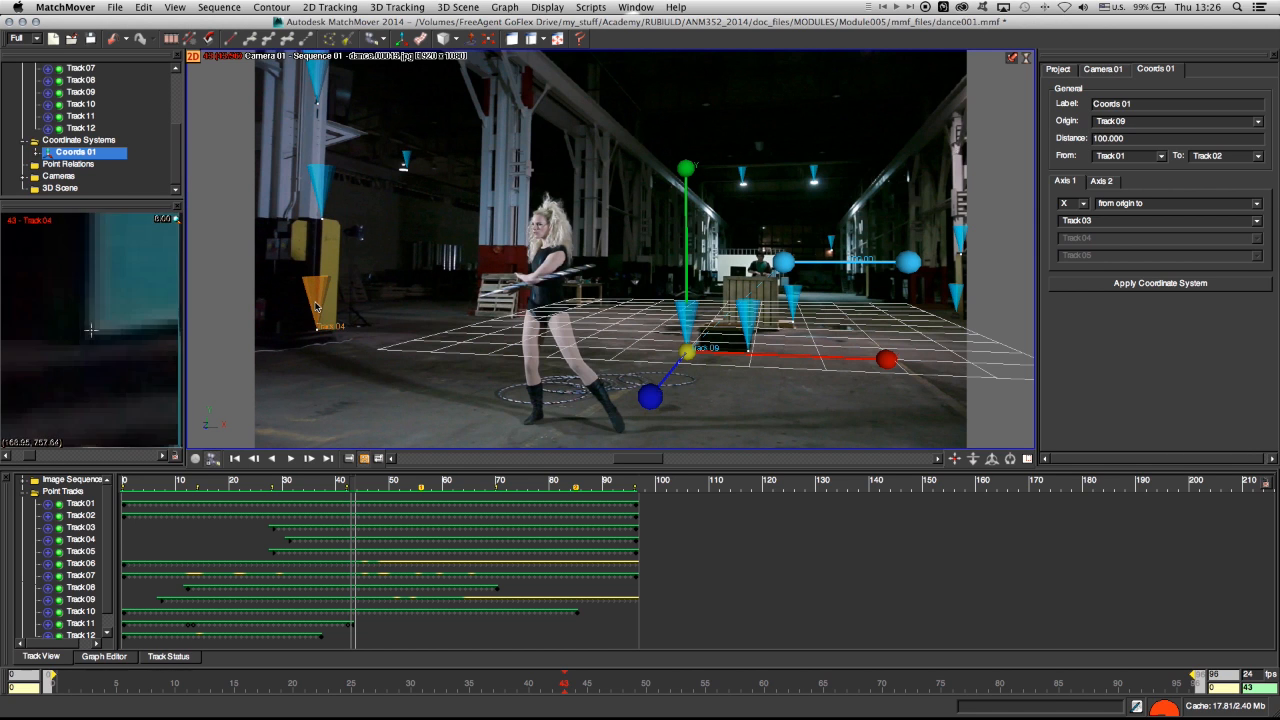
mouse_move(314, 244)
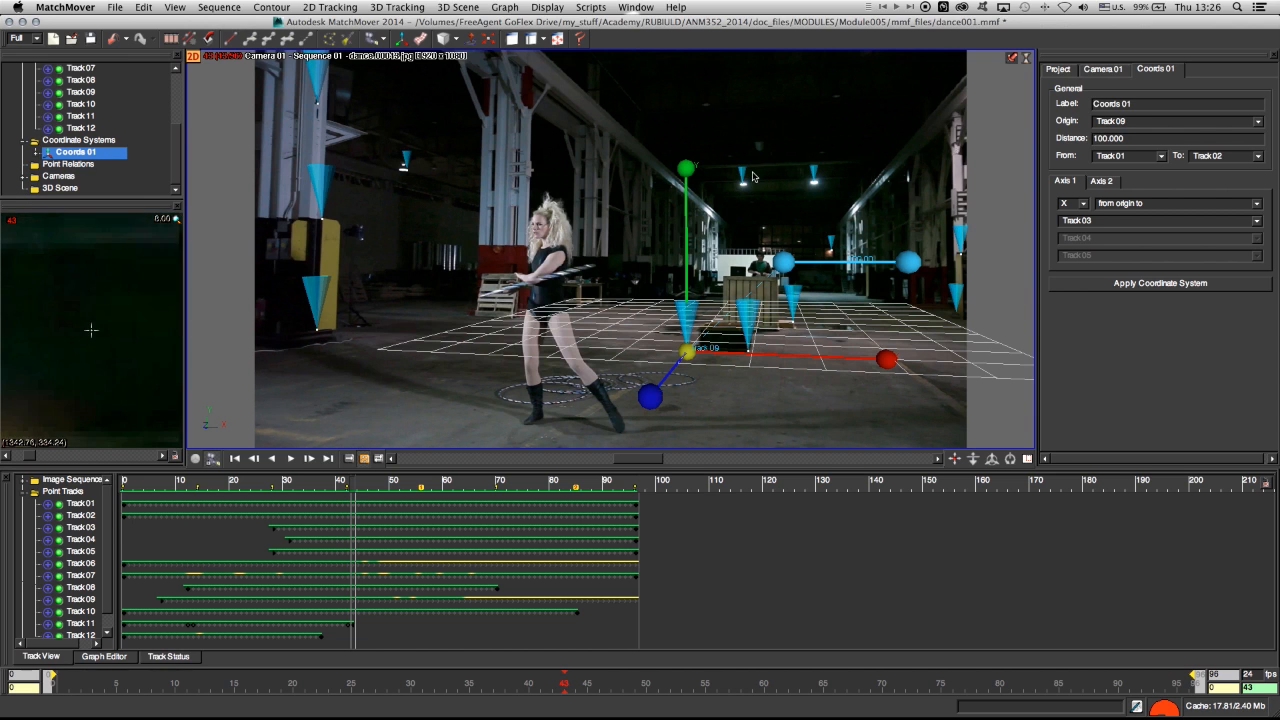
mouse_move(1154, 124)
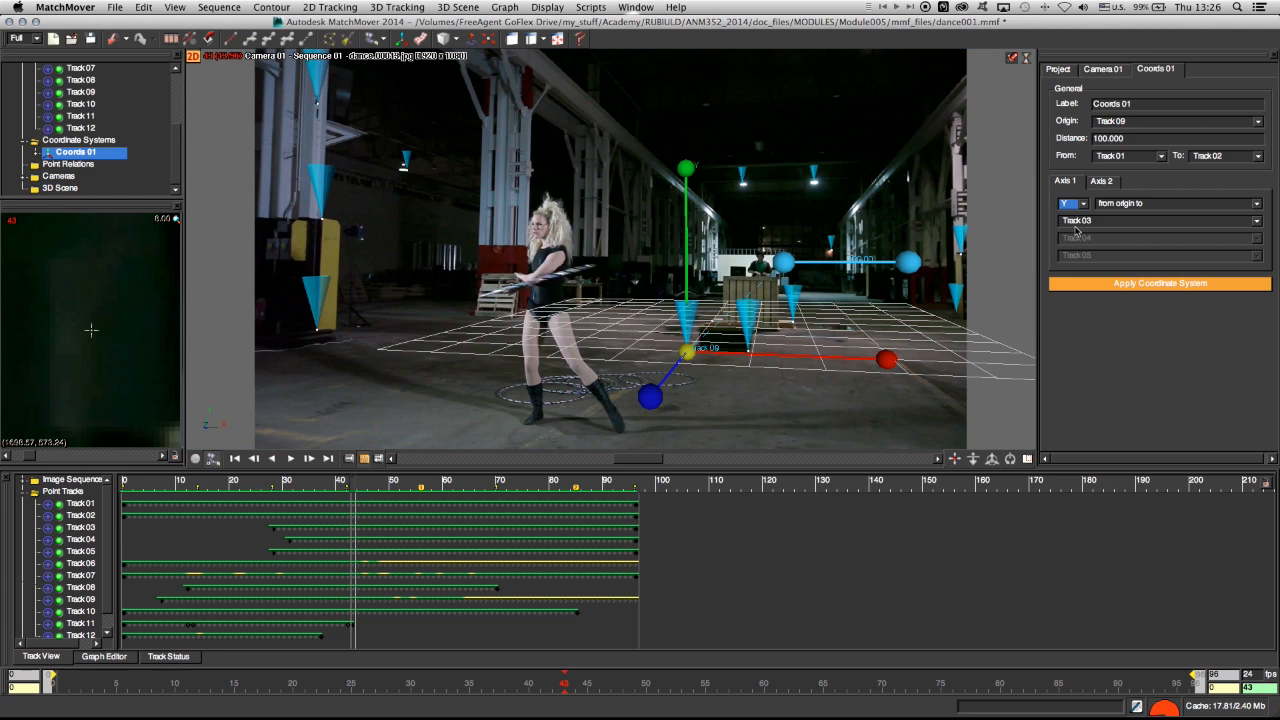
Step: Expand the Axis 1 definition mode choices for the new coordinate system
left_click(1176, 204)
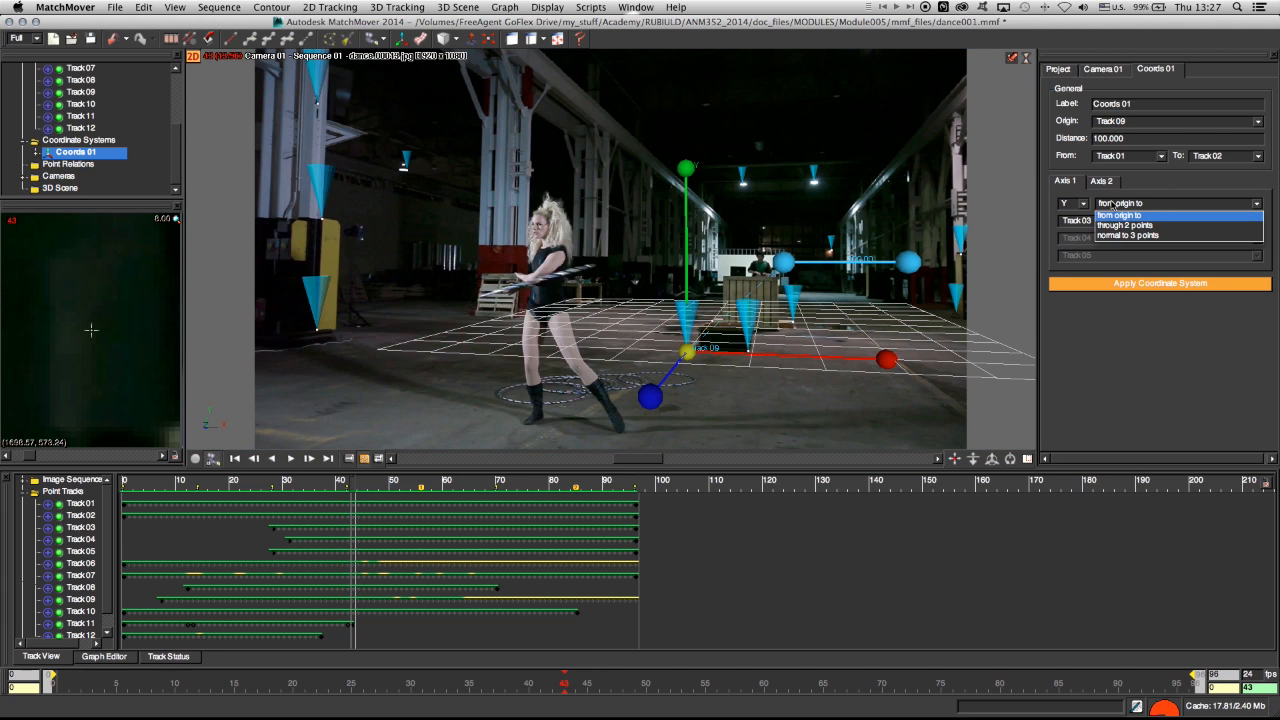
mouse_move(1140, 224)
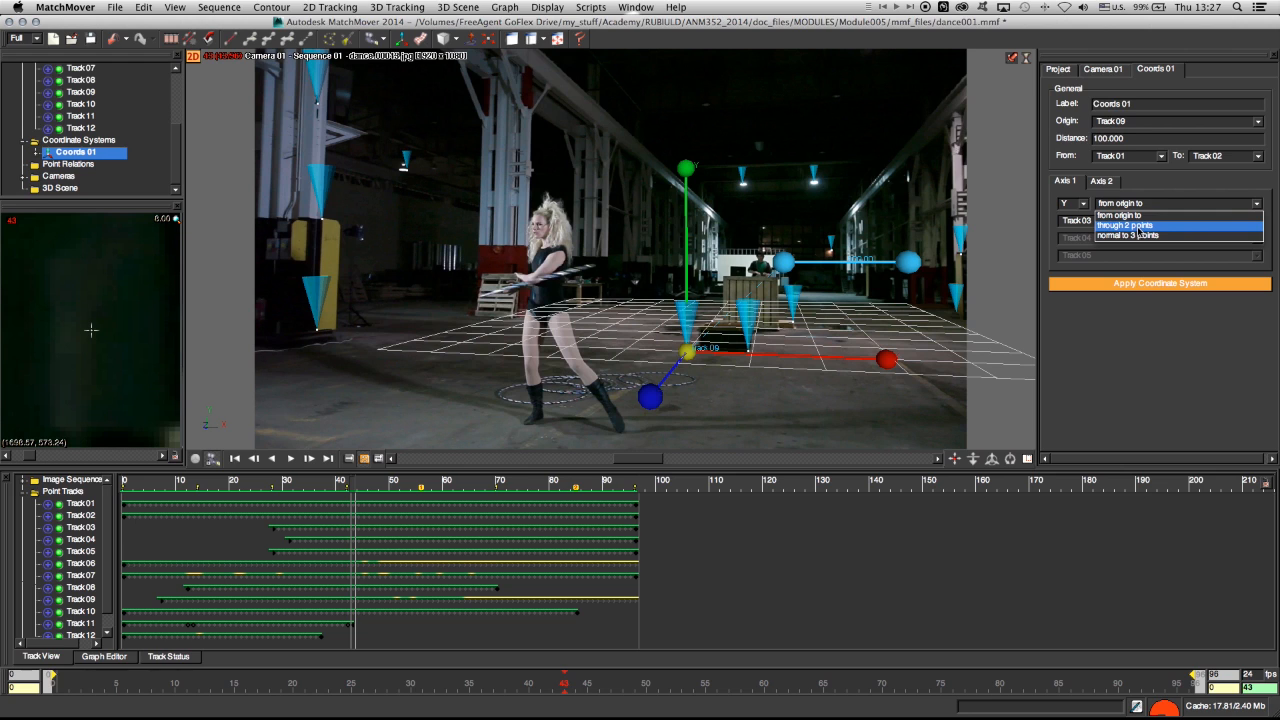
Step: Set Axis 1 as Y 'through 2 points' and pick its two defining tracks
left_click(1142, 228)
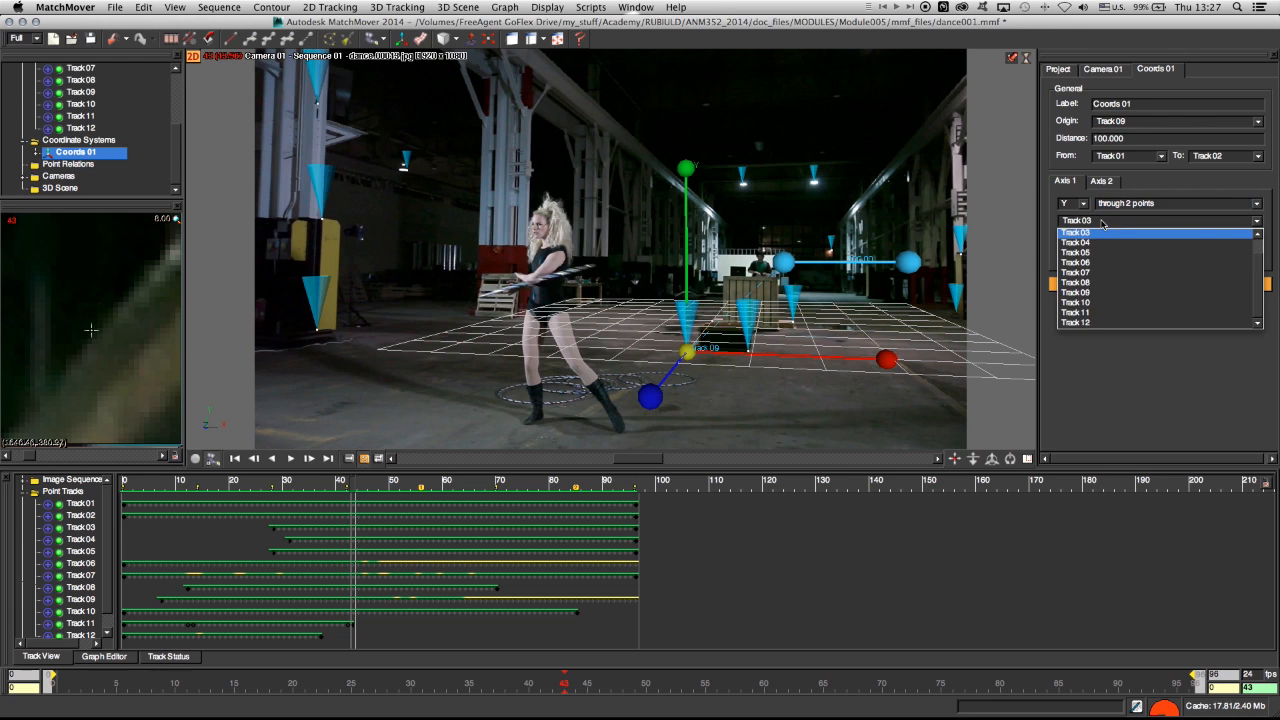
left_click(1080, 244)
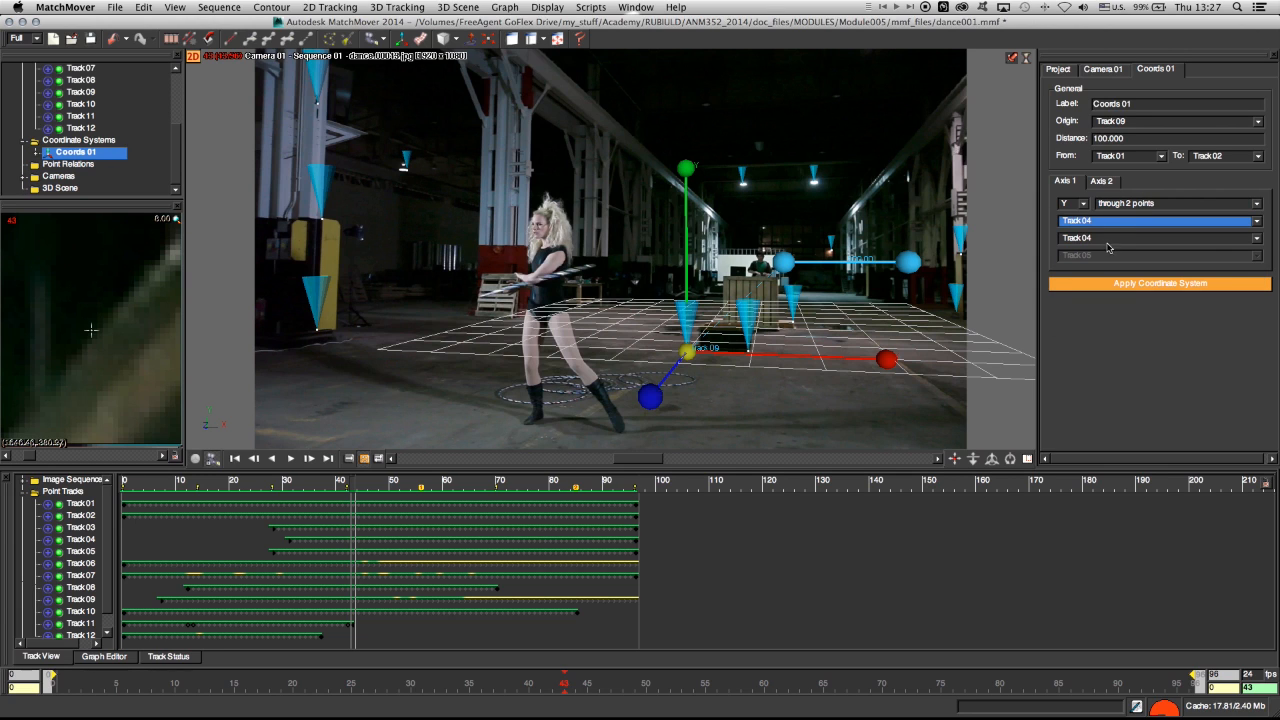
left_click(1176, 238)
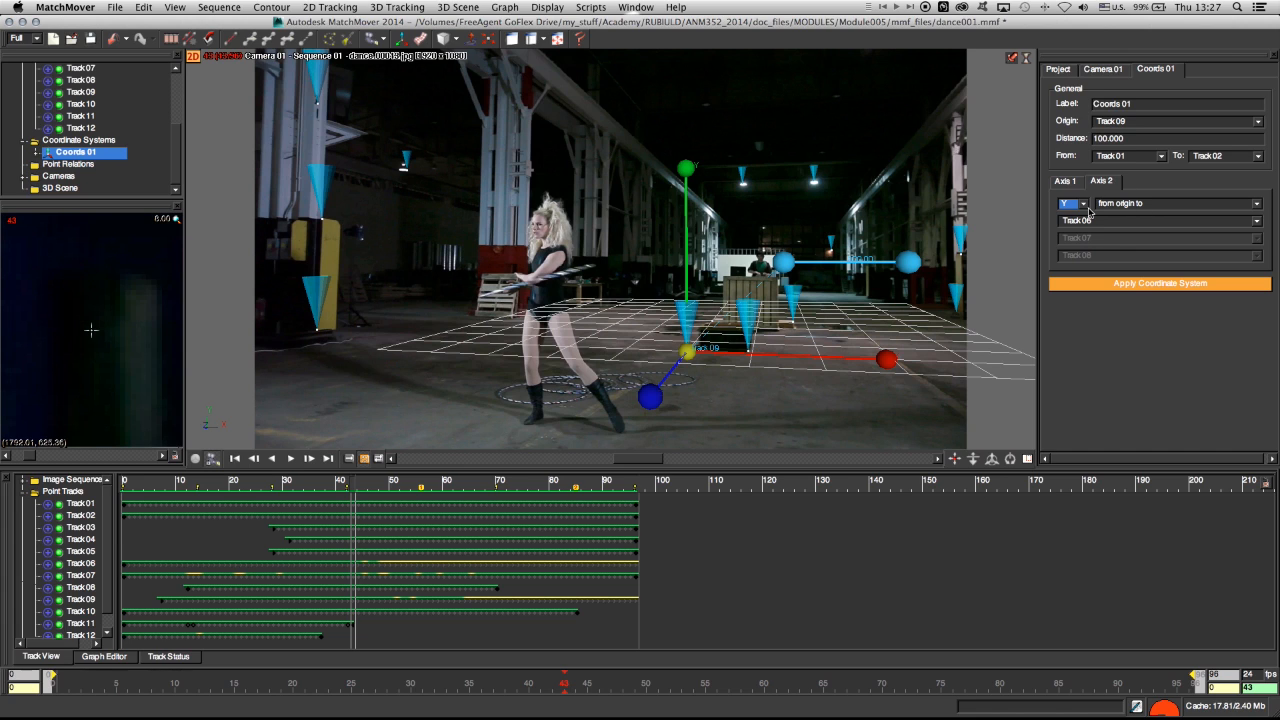
Step: Set Axis 2 as X 'through 2 points' from Track 09 to Track 08
left_click(1072, 204)
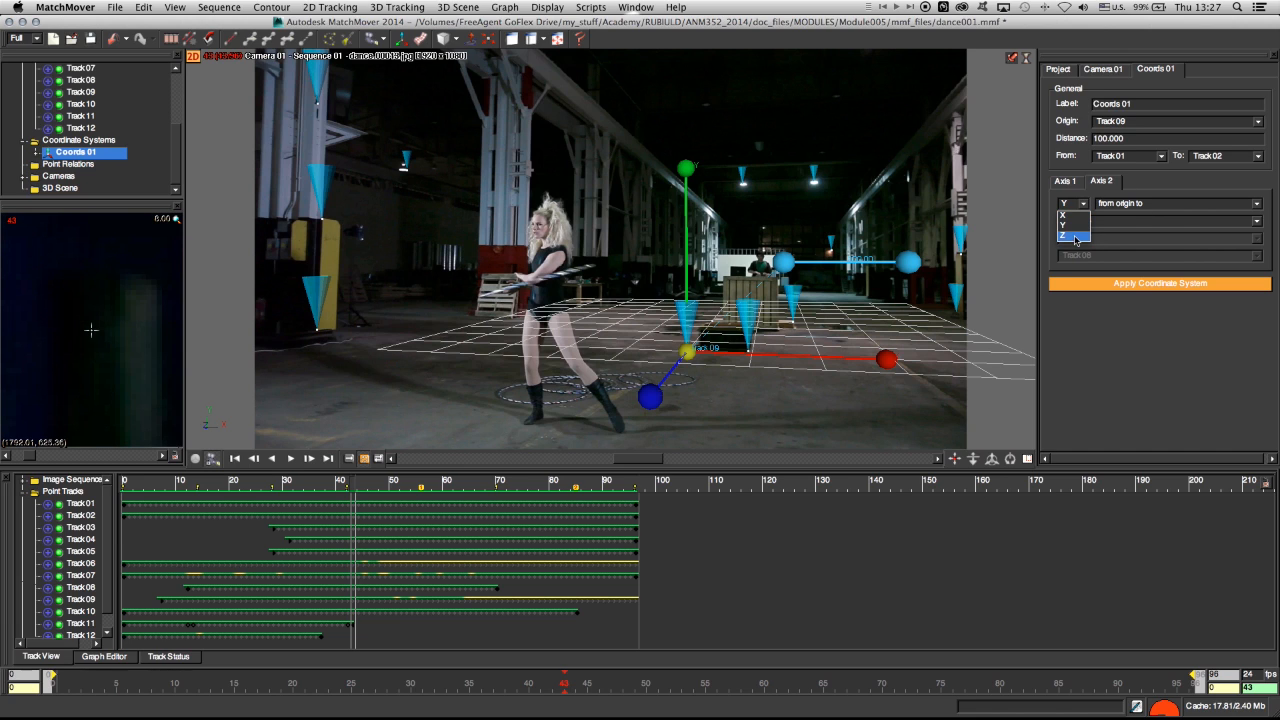
left_click(1072, 216)
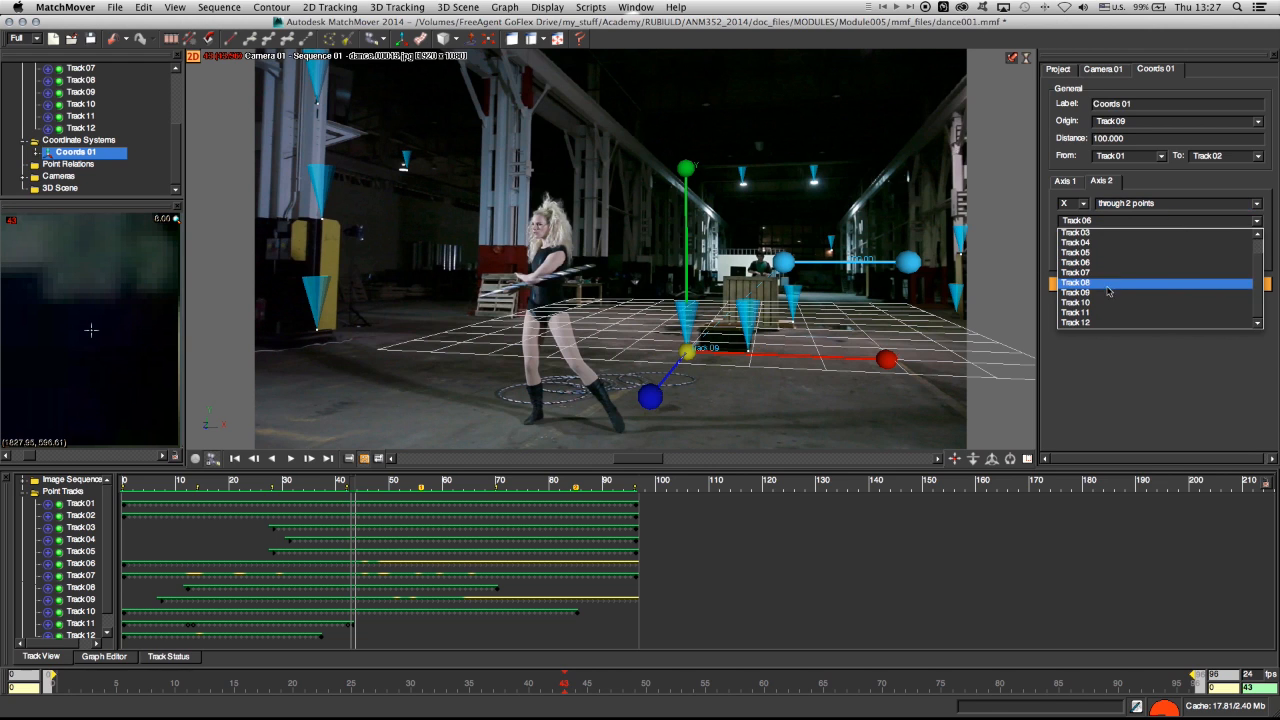
left_click(1104, 290)
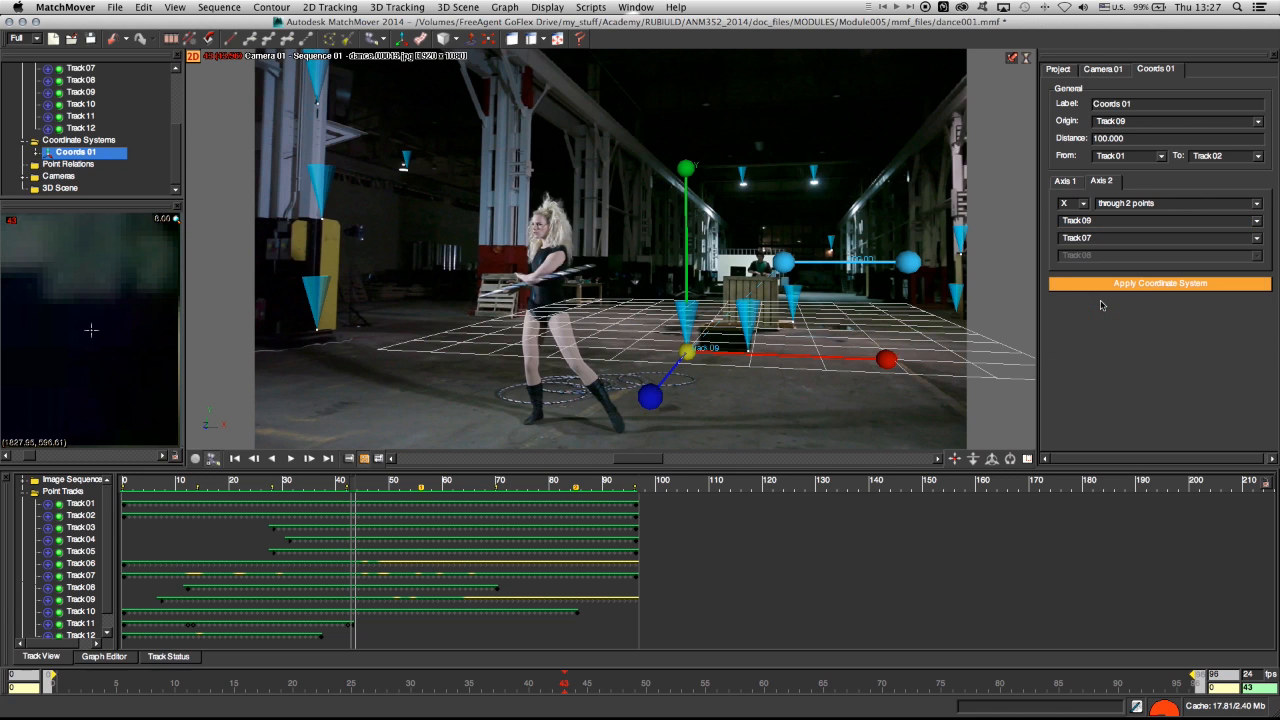
left_click(1168, 238)
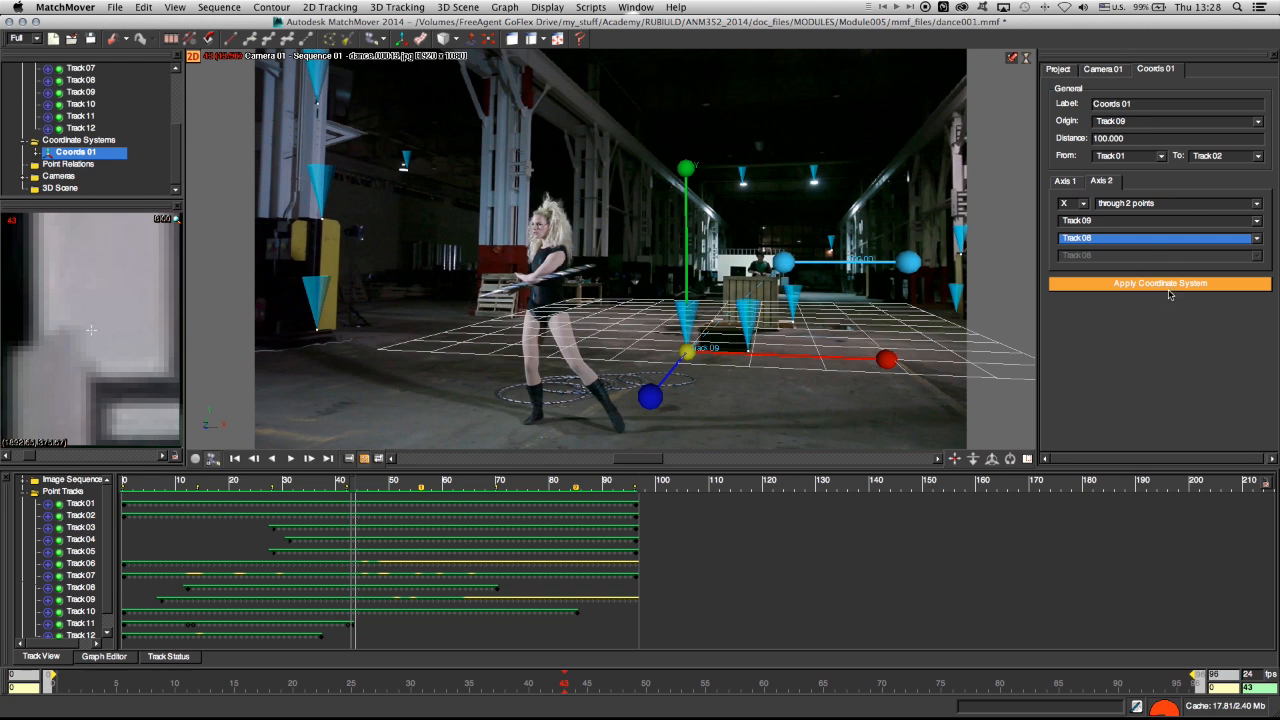
Step: Apply the orientation, then scale to 10 units from Track 09 to Track 08 and apply
left_click(1160, 284)
type("10")
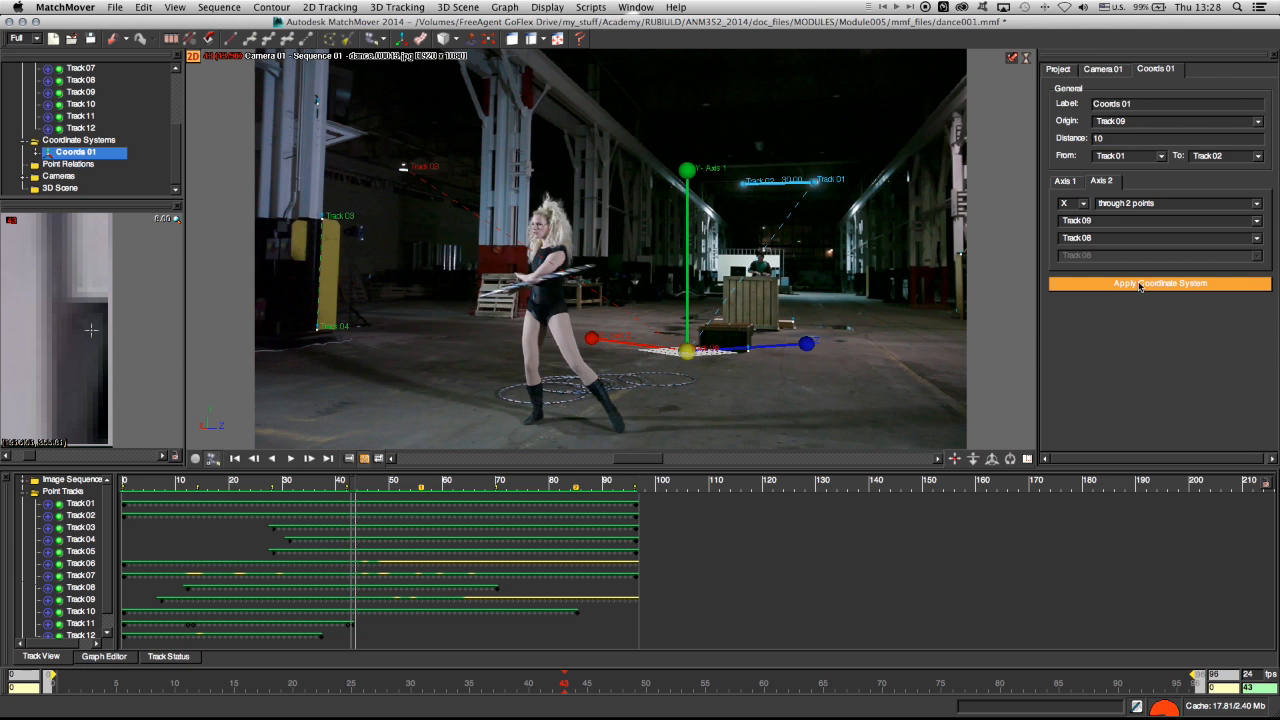
left_click(1156, 284)
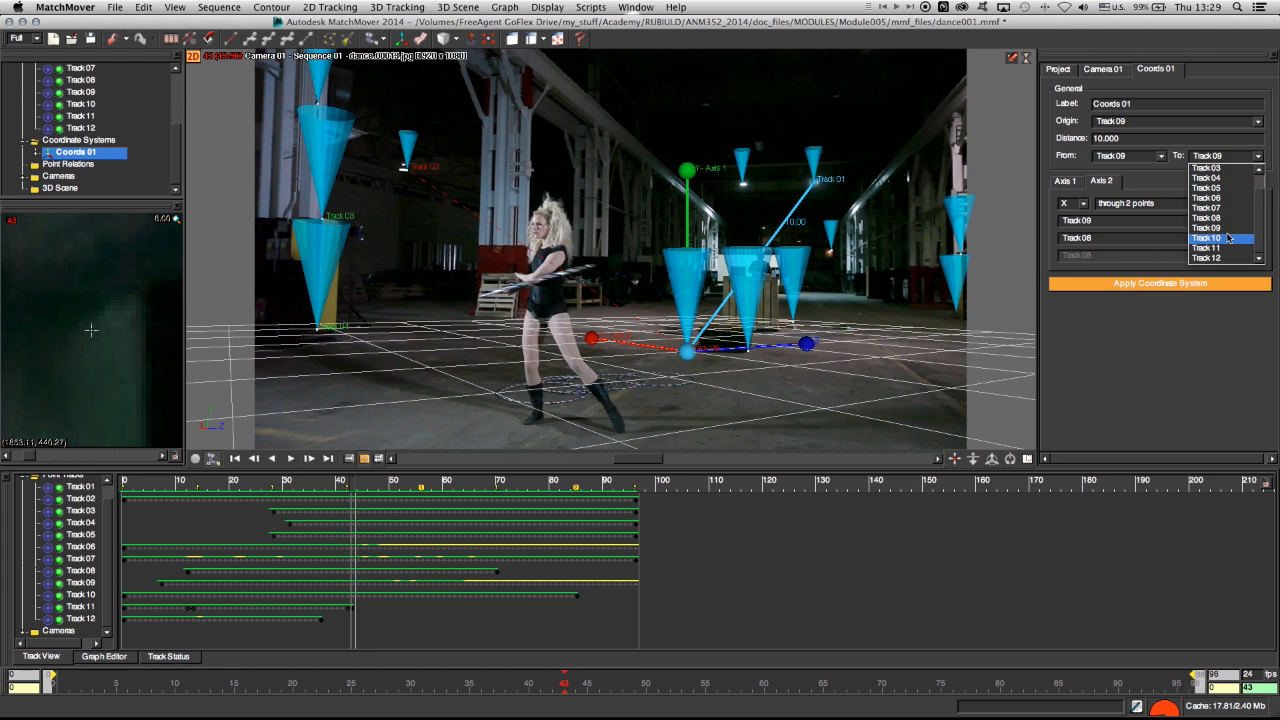
left_click(1210, 216)
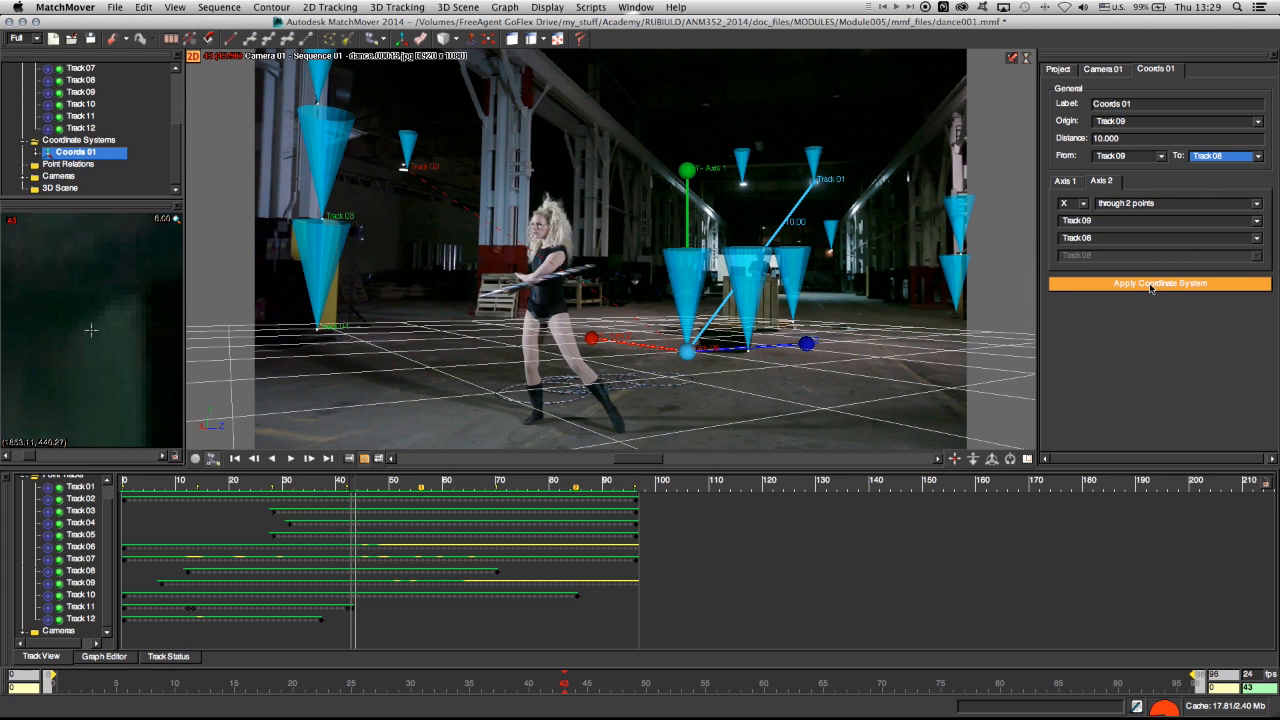
left_click(1160, 284)
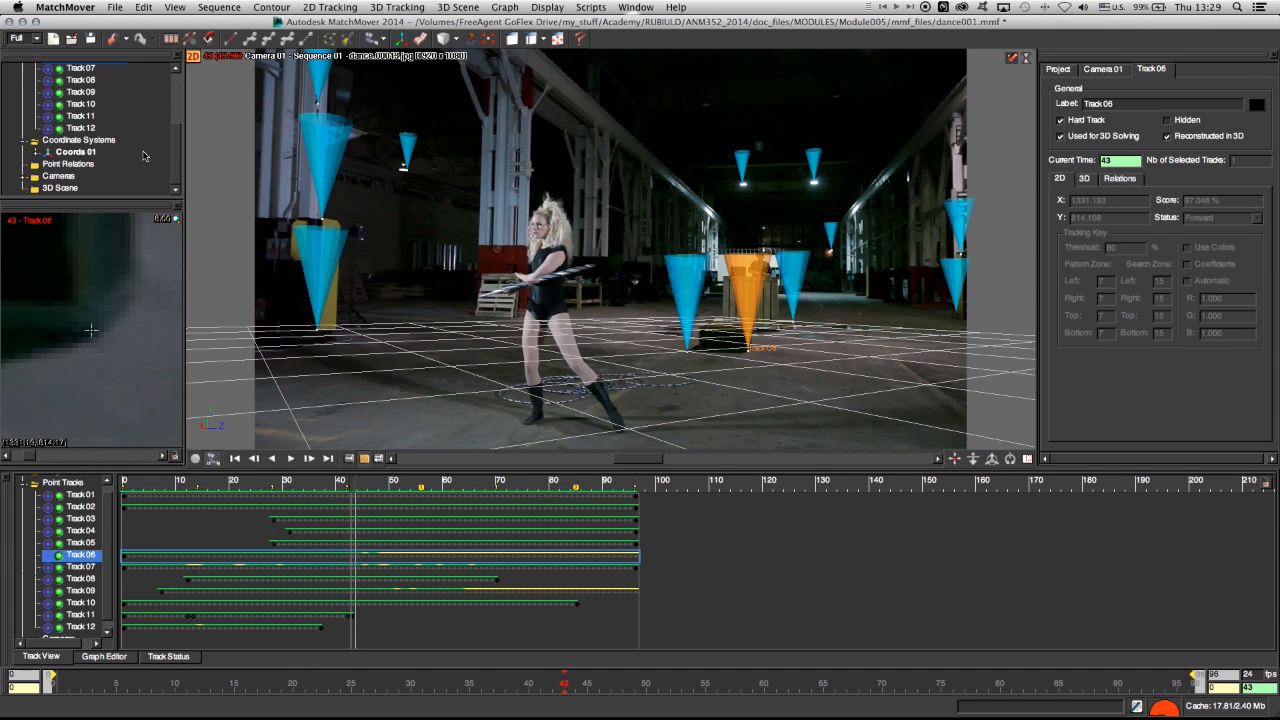
mouse_move(744, 364)
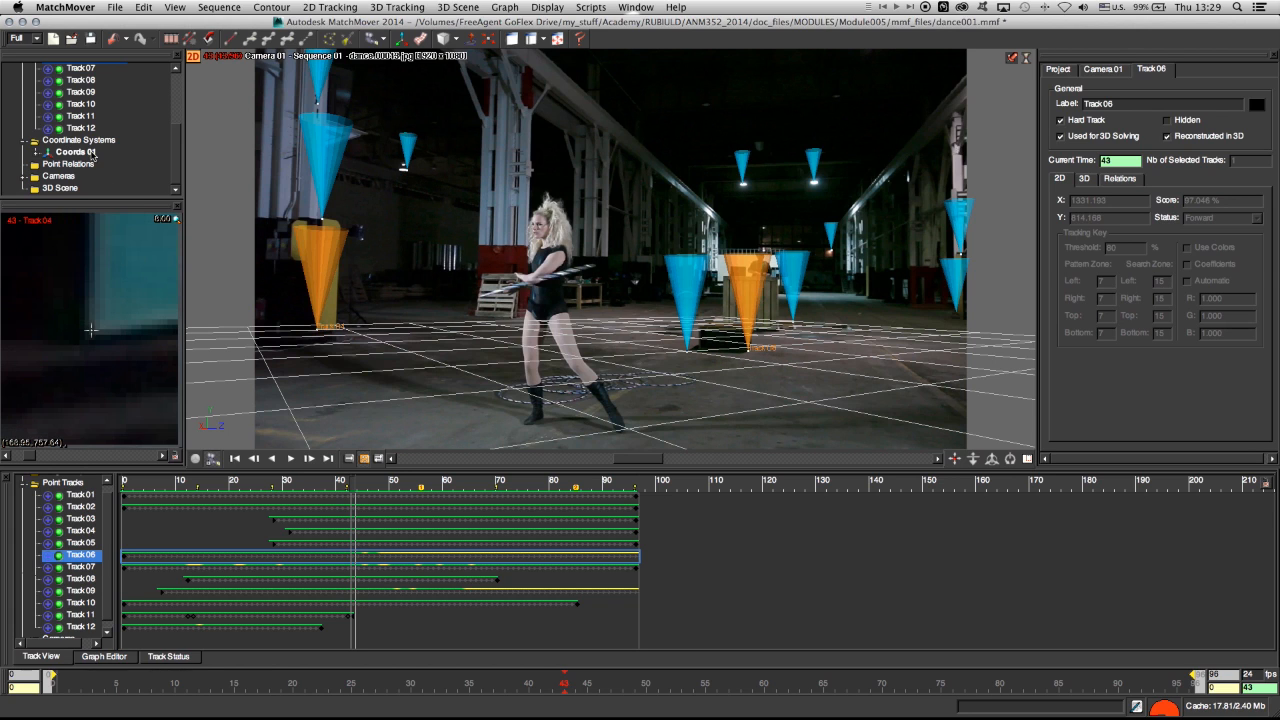
left_click(84, 152)
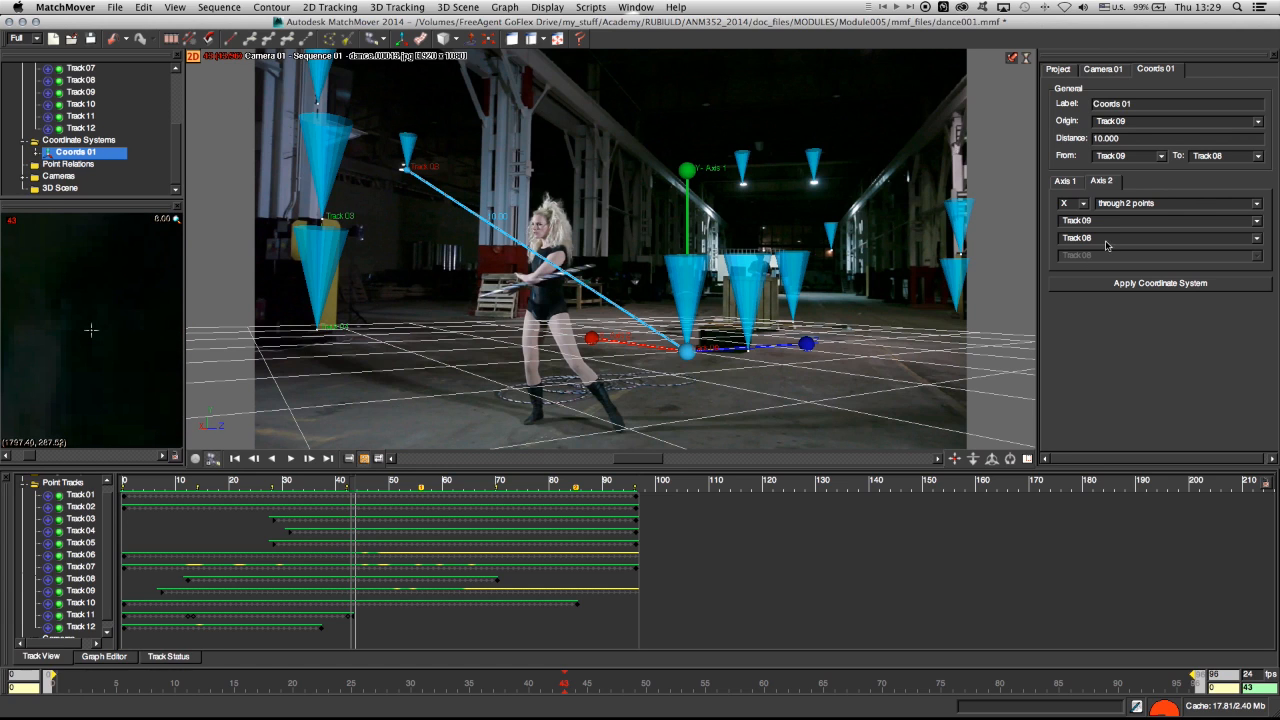
Step: Keep Track 08 as the To track, set Distance to 1 and reapply Coords 01
left_click(1156, 238)
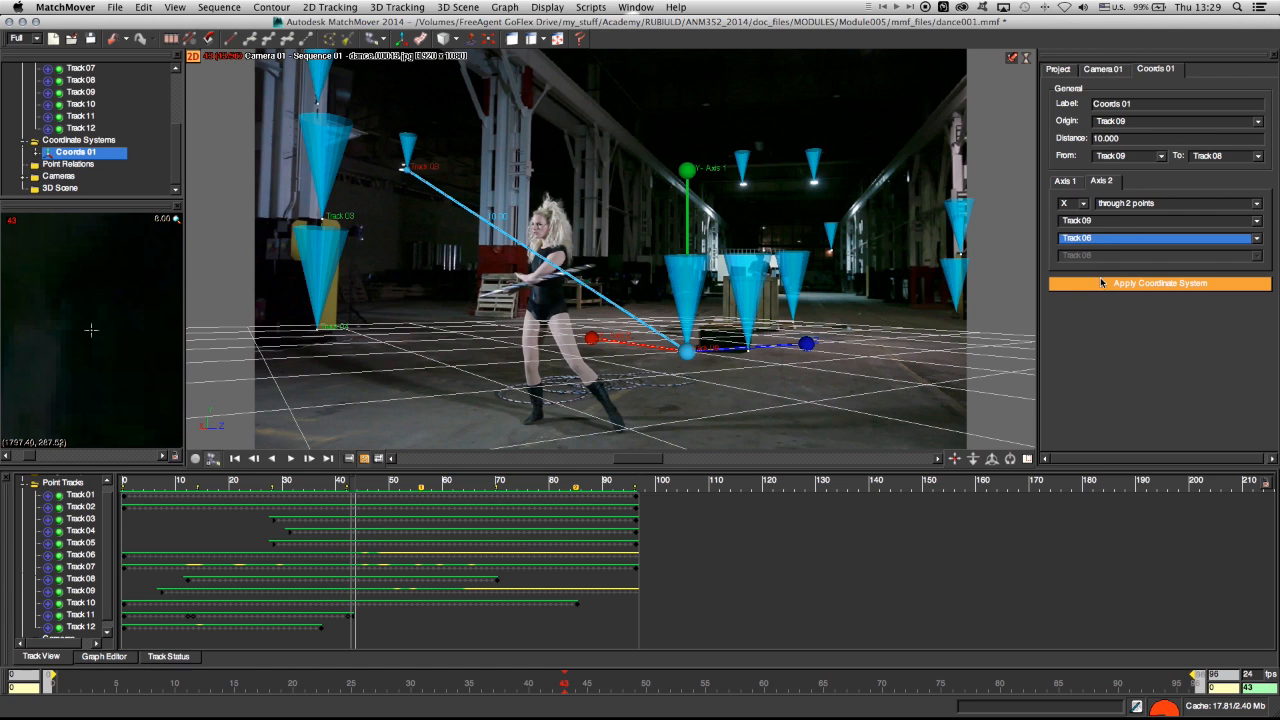
left_click(1252, 156)
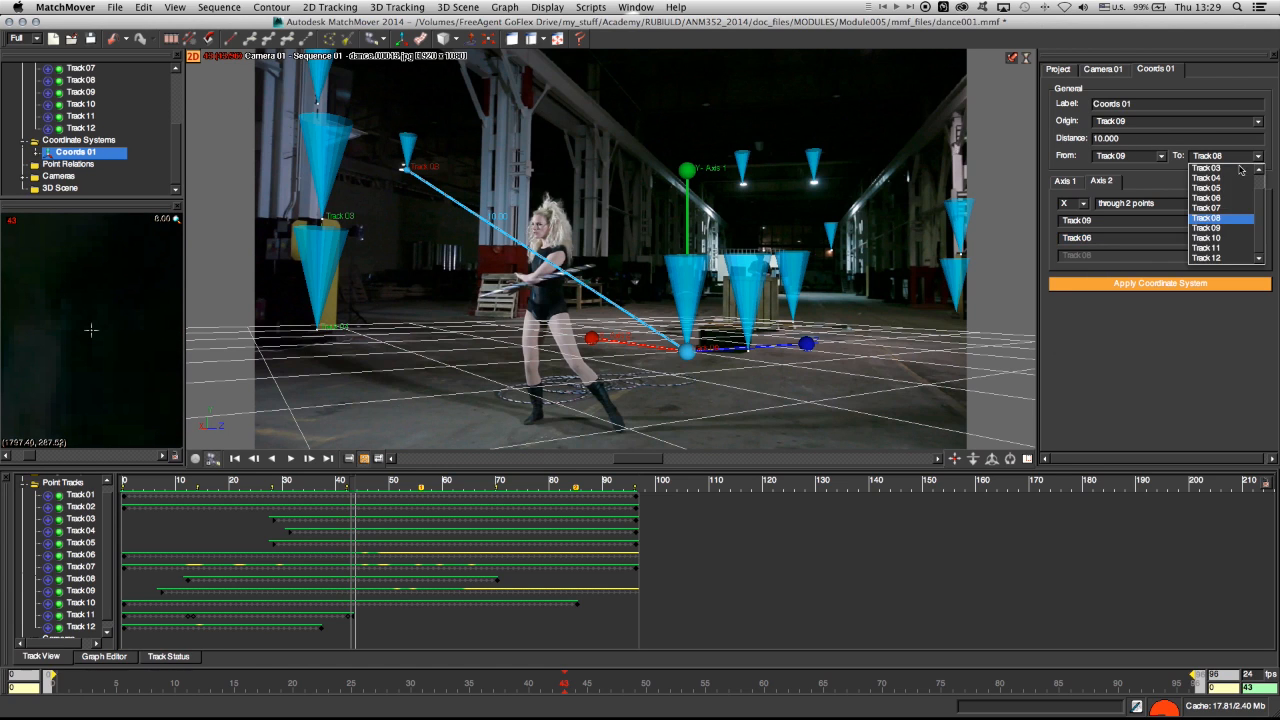
left_click(1208, 228)
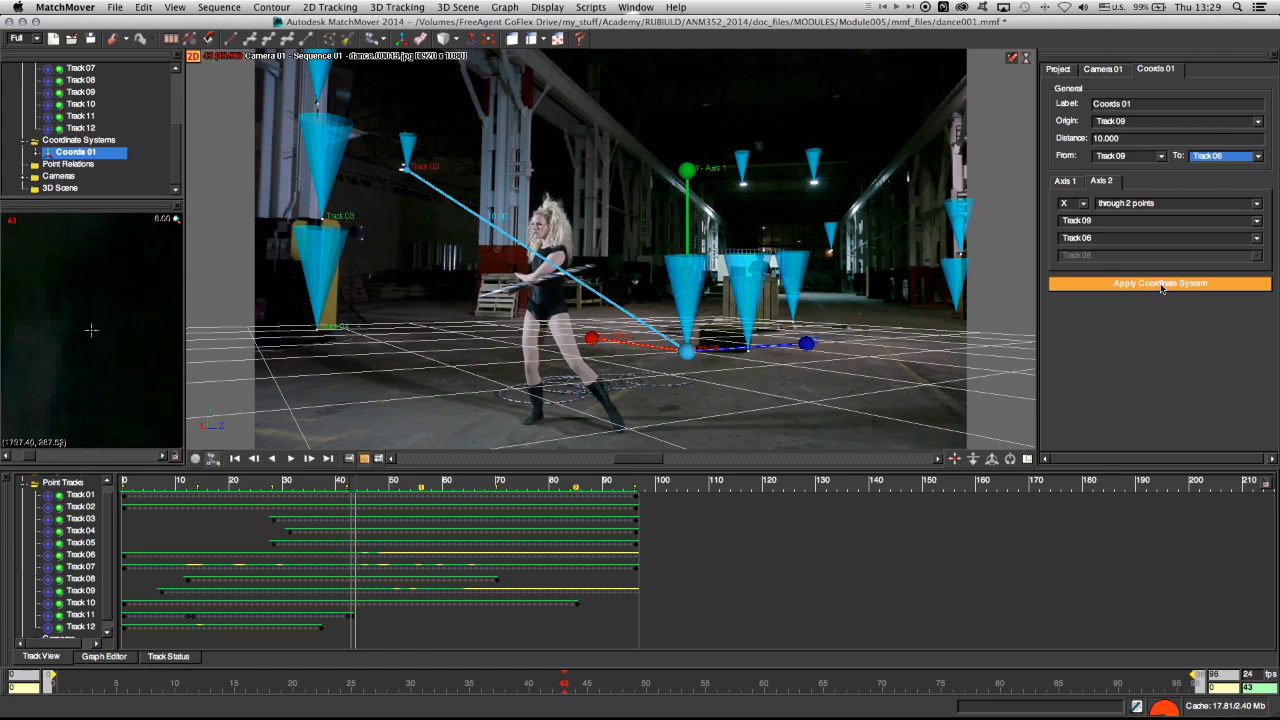
left_click(1160, 284)
type("3")
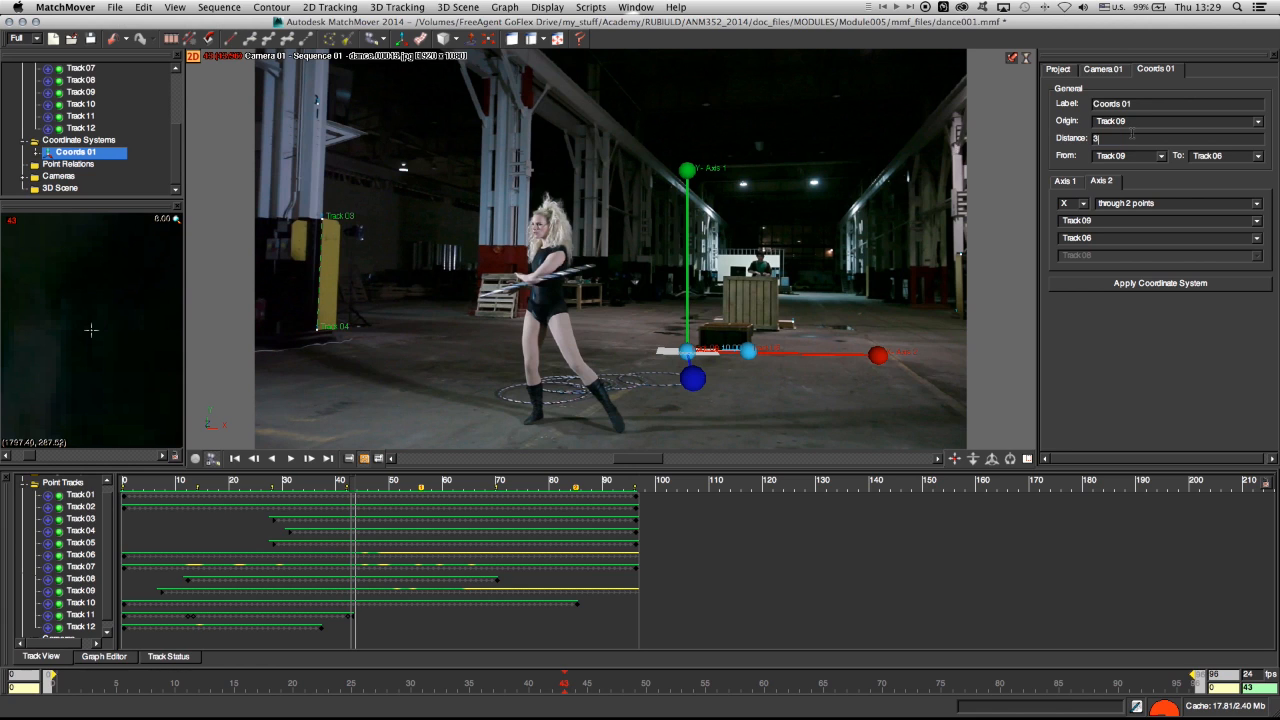
left_click(1160, 284)
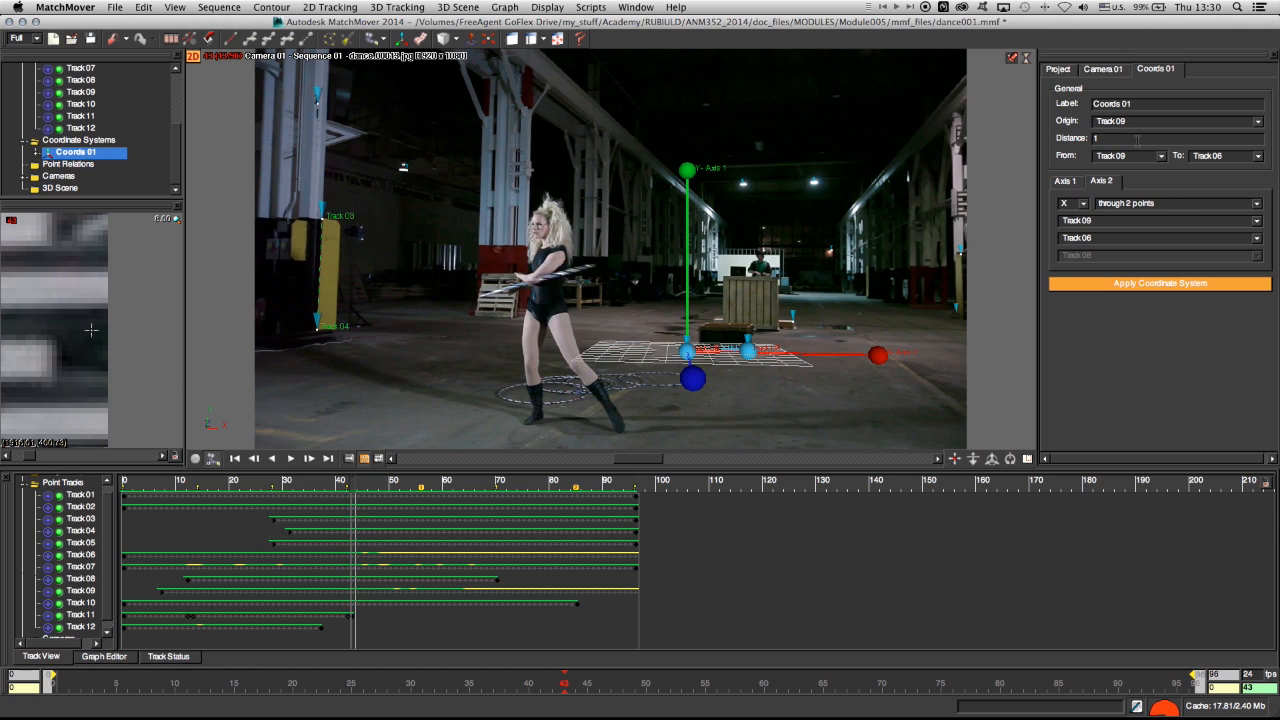
left_click(1160, 284)
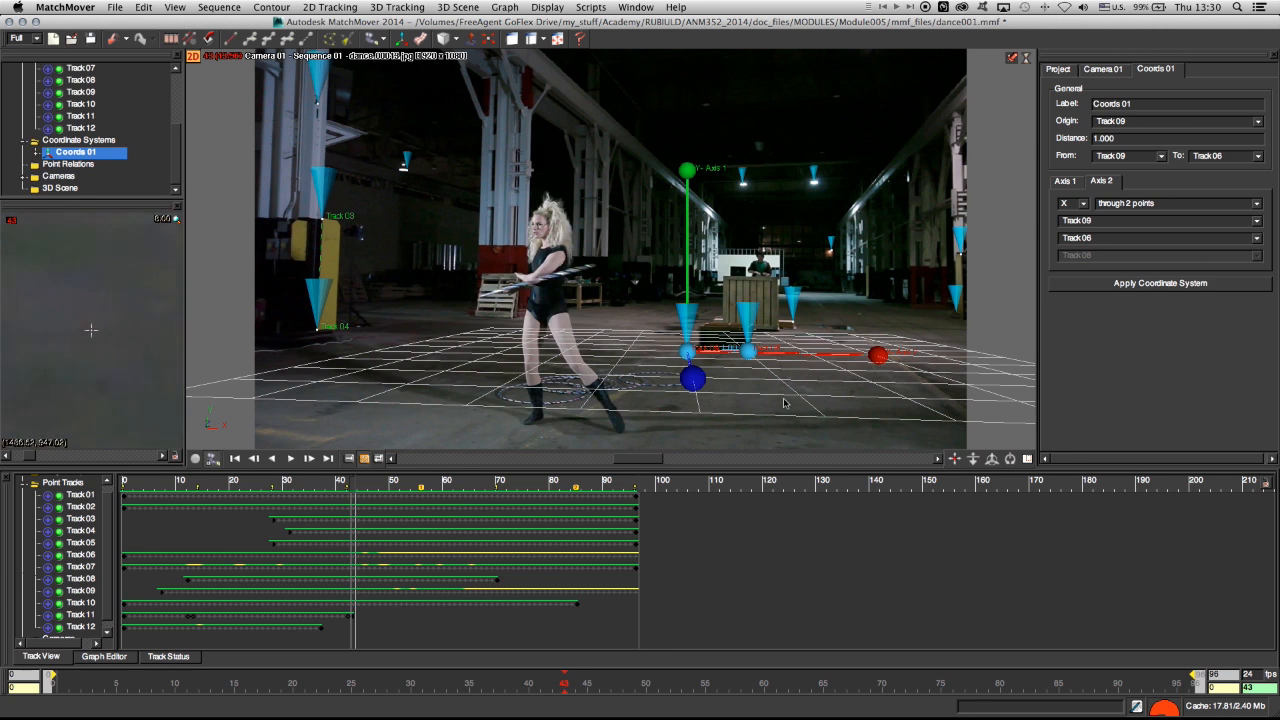
mouse_move(780, 384)
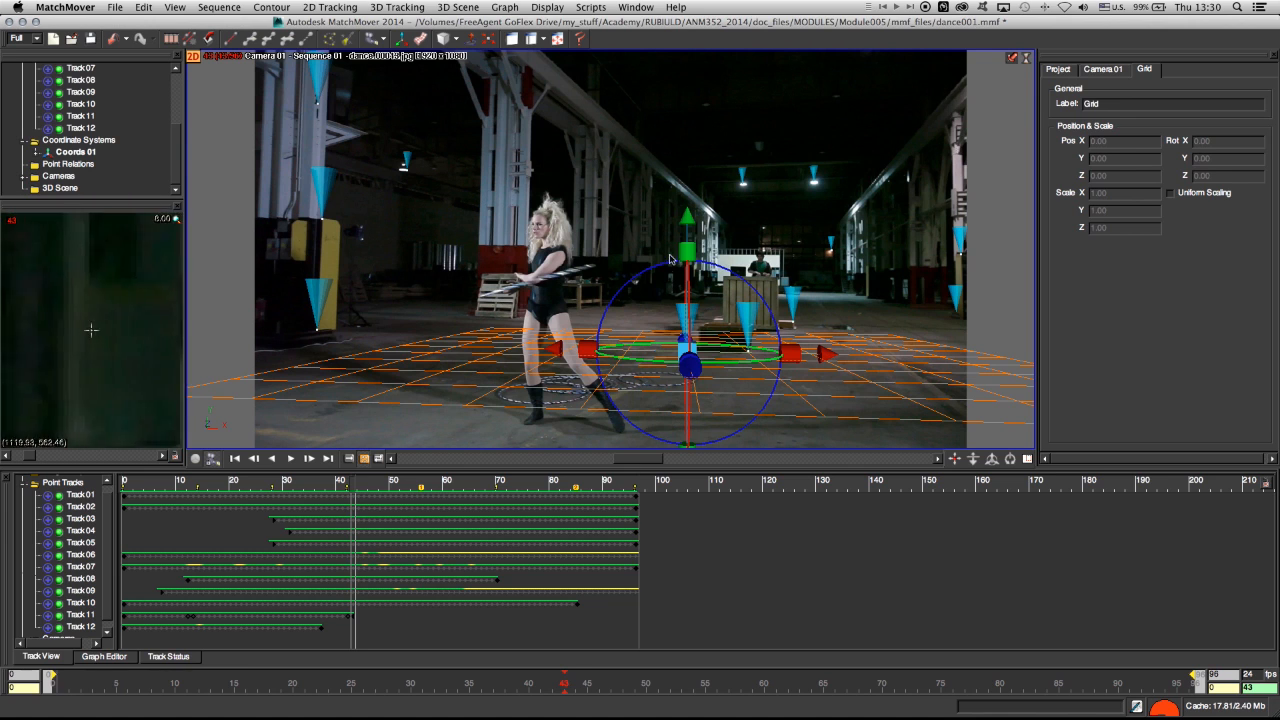
mouse_move(660, 254)
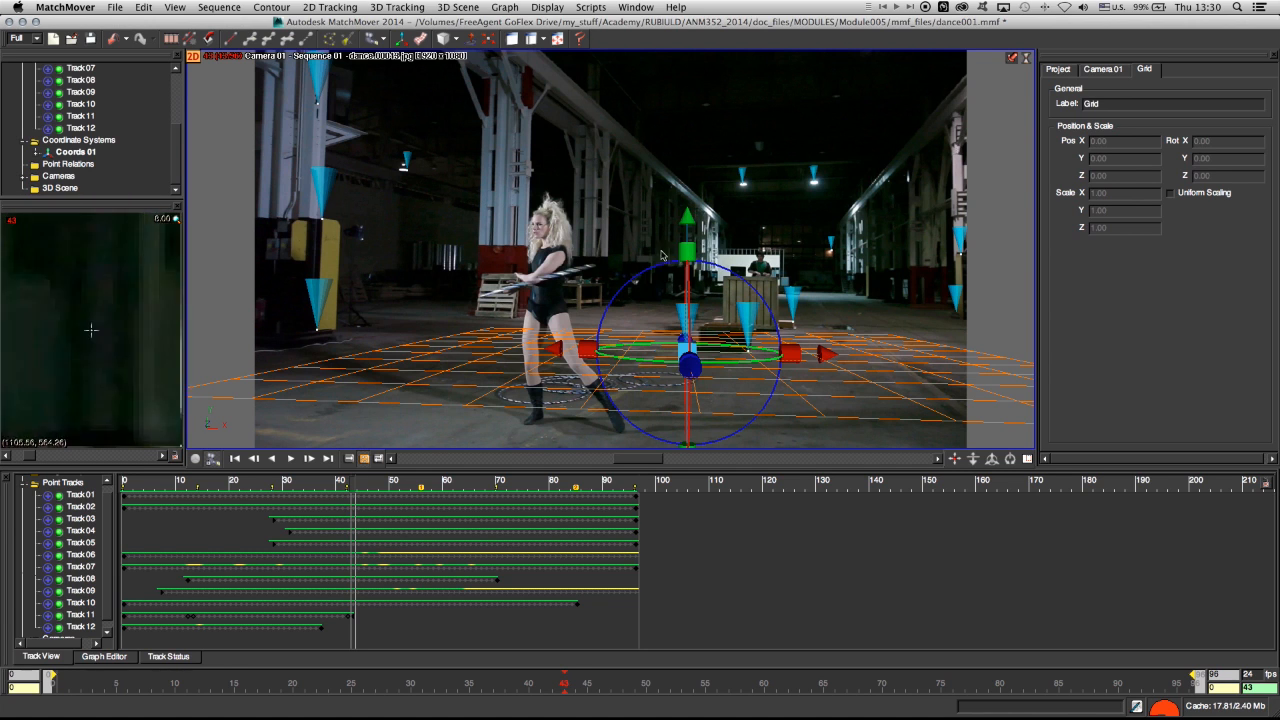